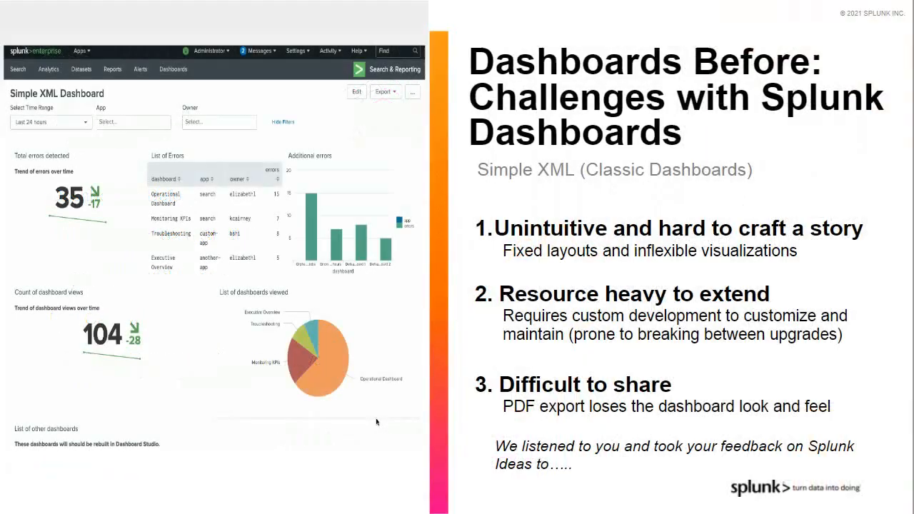
Scroll through the classic dashboard challenges slide and advance to 'Dashboards Now: Dashboard Studio'
scroll(down, 3)
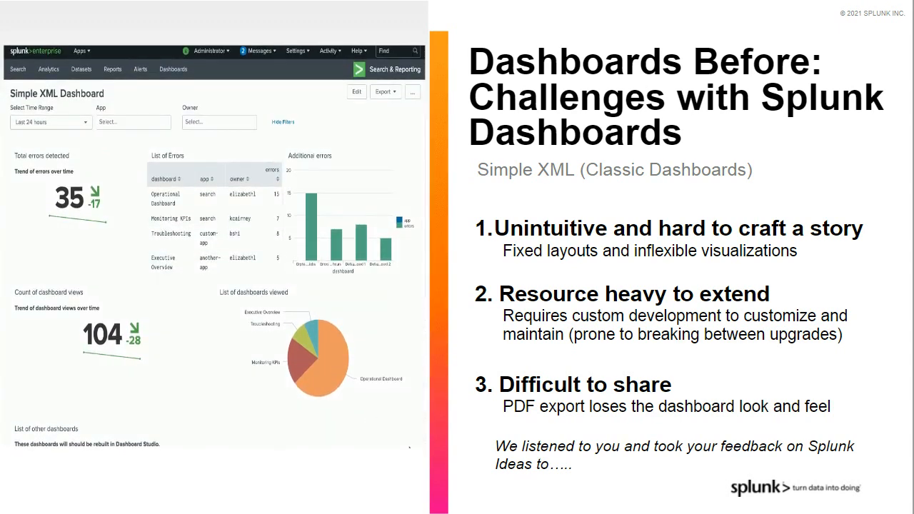
scroll(down, 3)
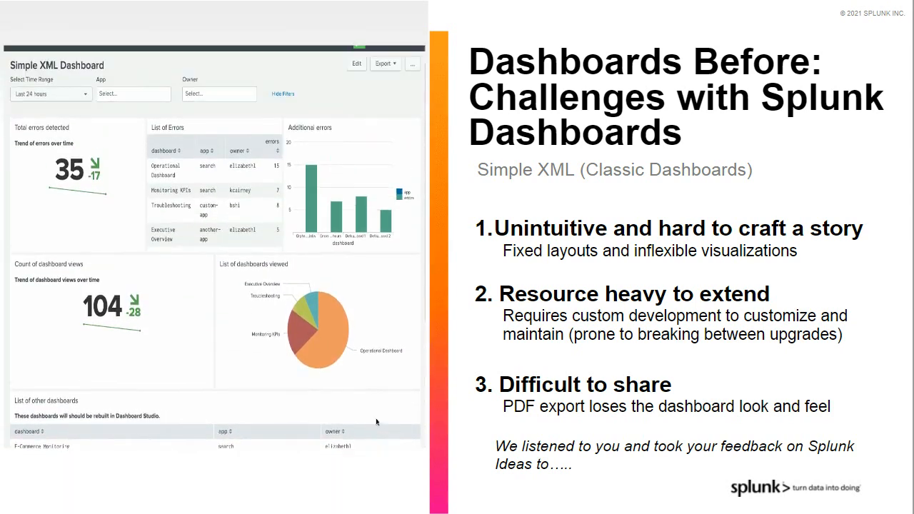
scroll(down, 3)
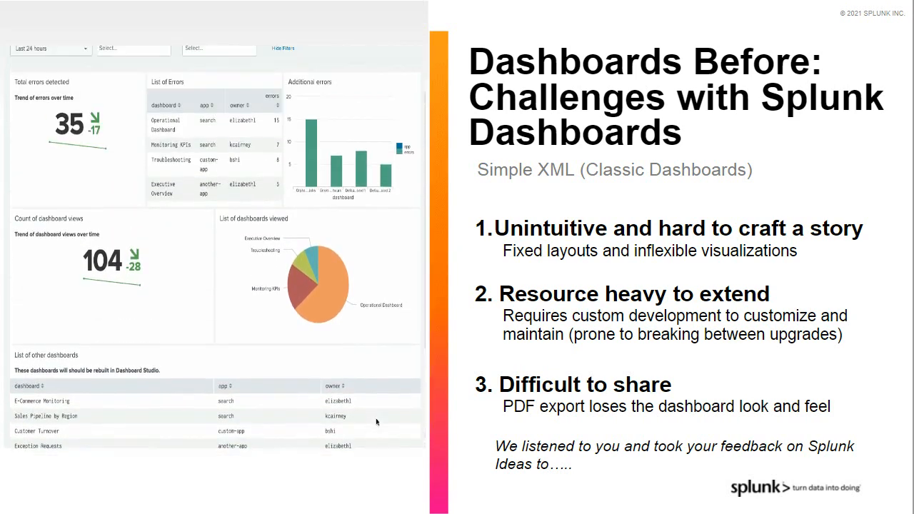
scroll(down, 3)
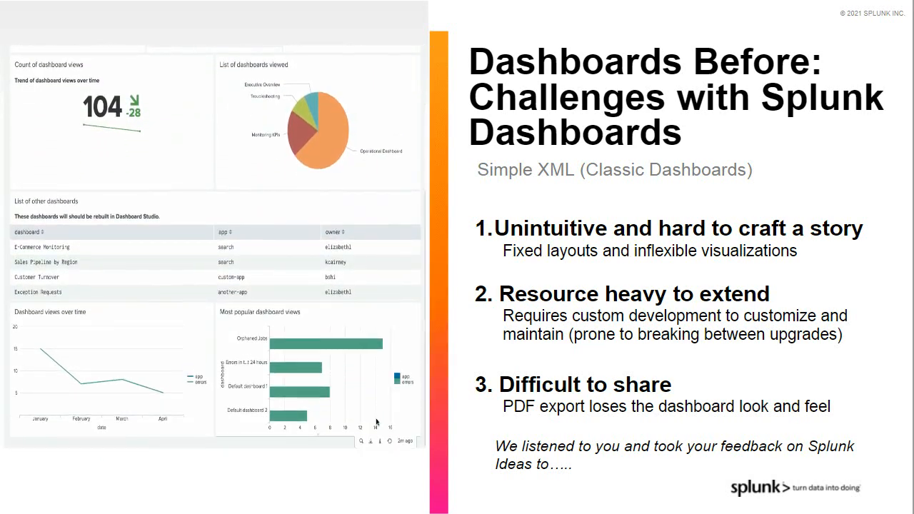
key(Right)
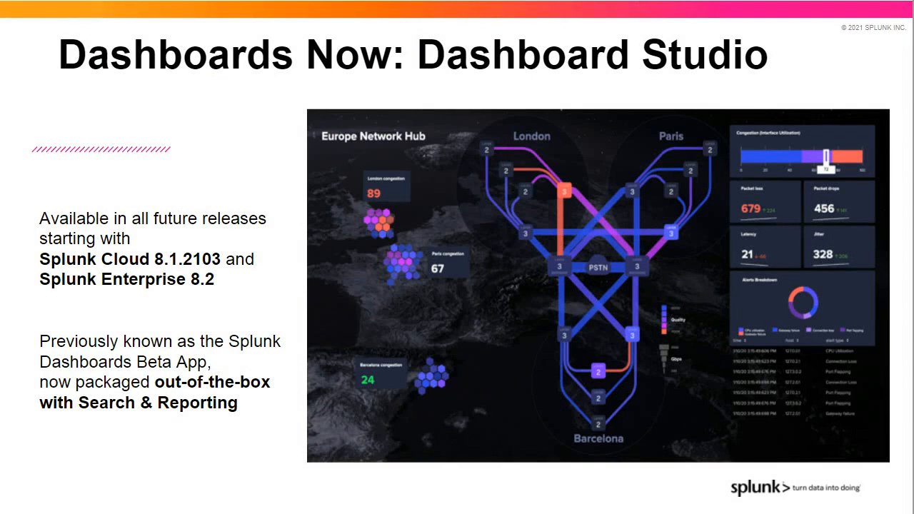
Advance to the 'Customize your layout' slide on absolute and grid layouts
key(right)
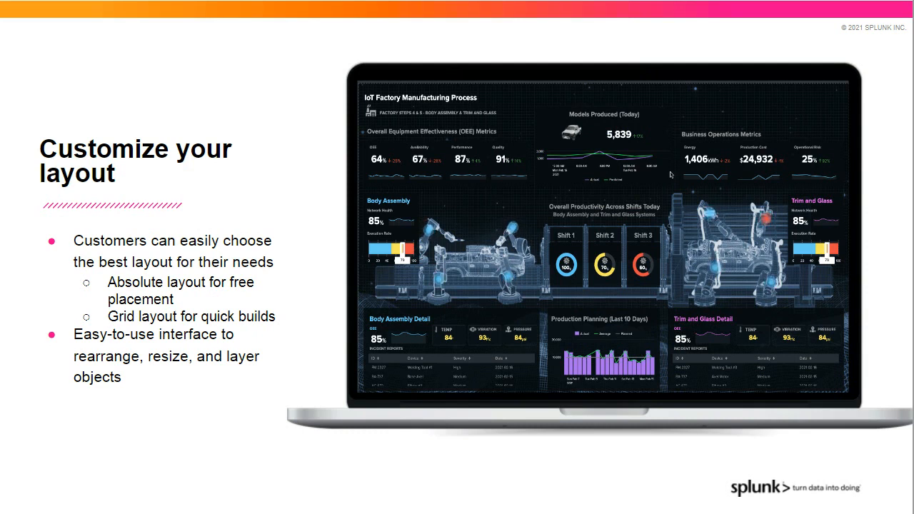
click(570, 135)
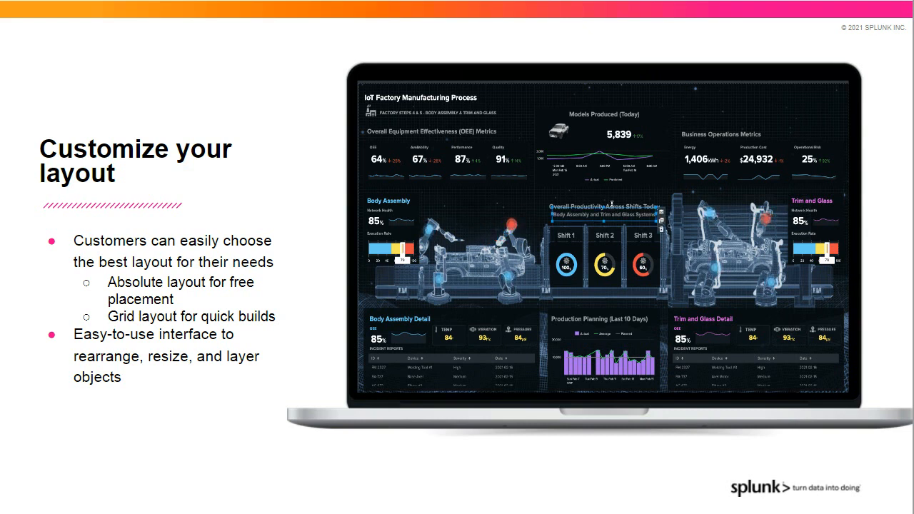
click(605, 207)
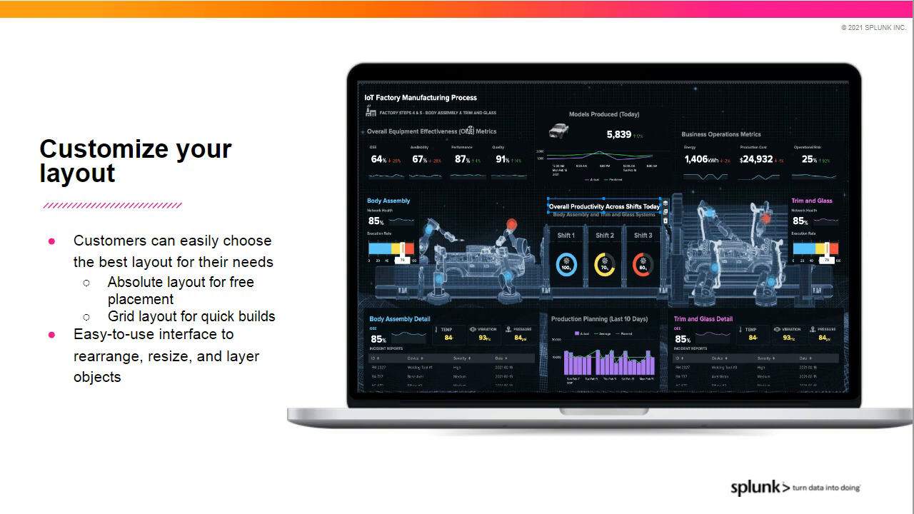
click(439, 131)
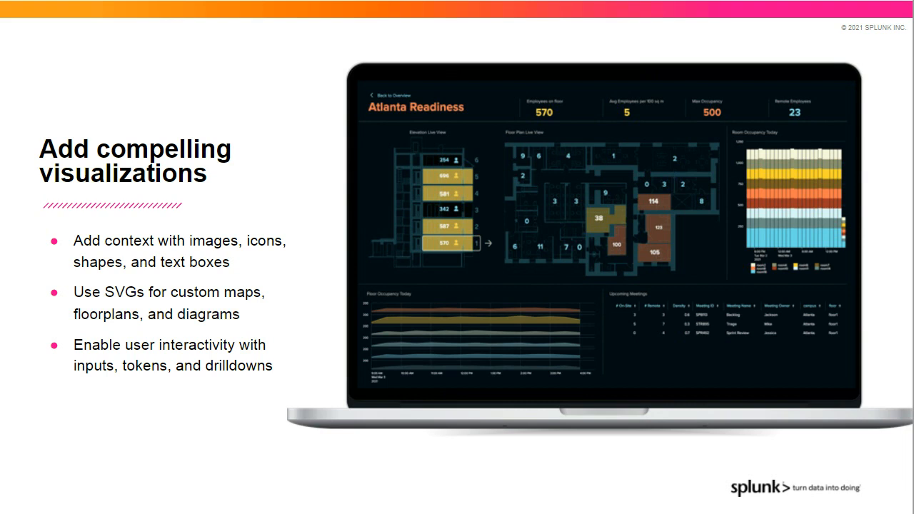
Advance to the 'Build more efficiently' slide about defaults and chained searches
key(Right)
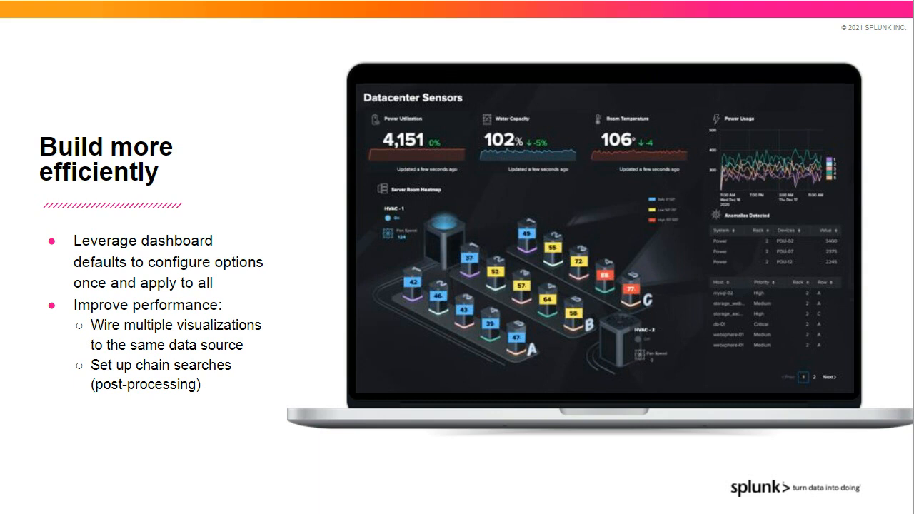
Step through the 'Share insights with stakeholders' slide to reach the Demo slide
key(right)
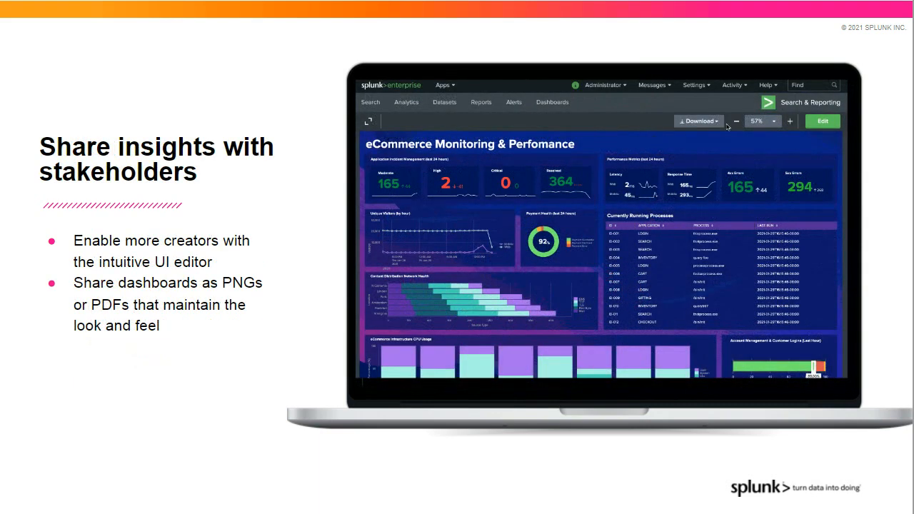
click(697, 120)
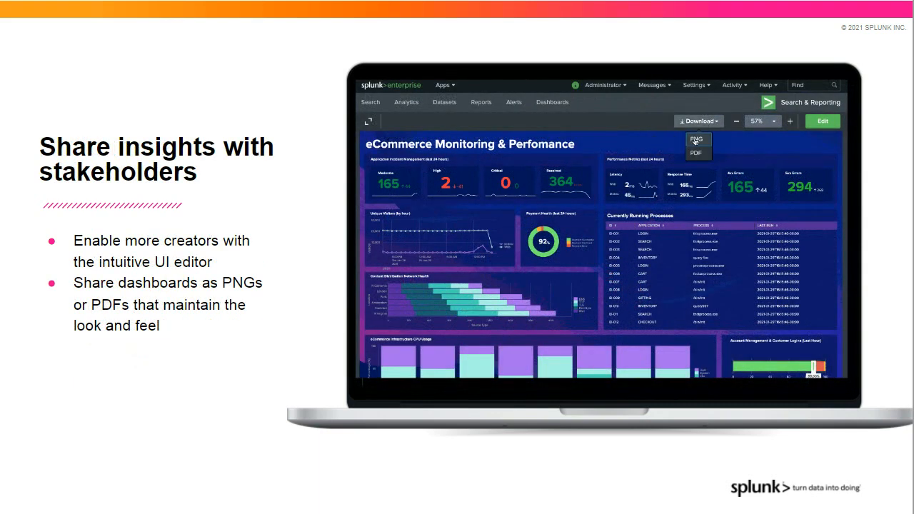
click(697, 140)
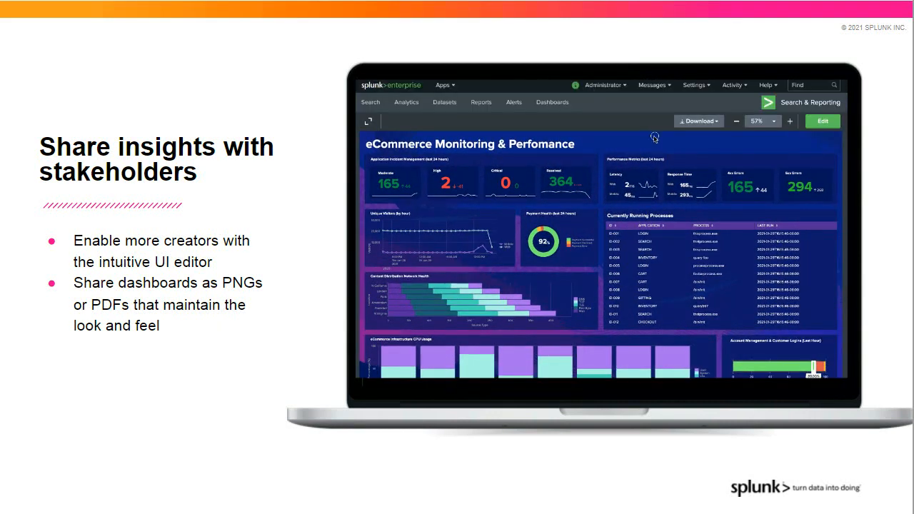
click(696, 119)
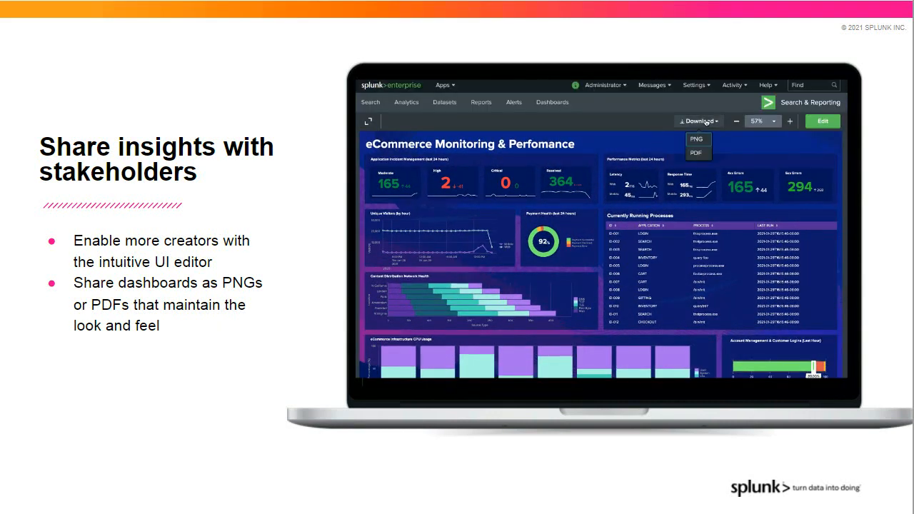
click(697, 139)
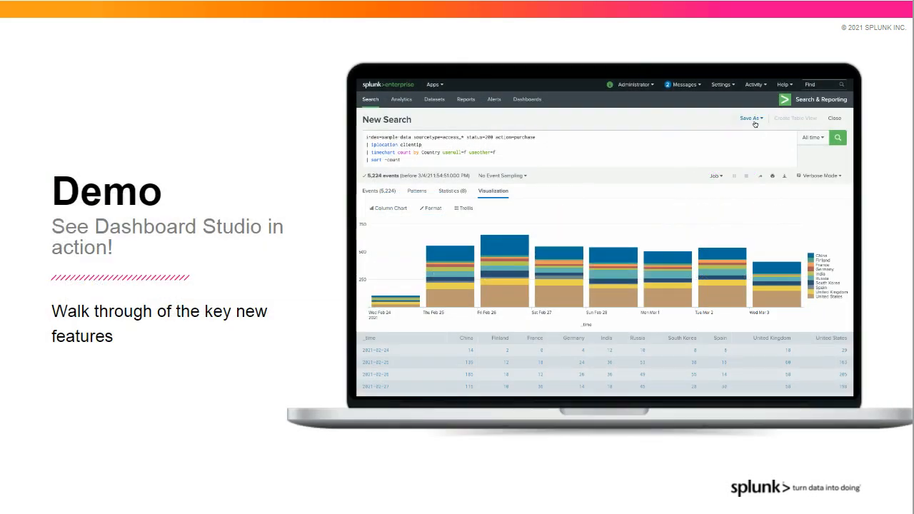
click(750, 117)
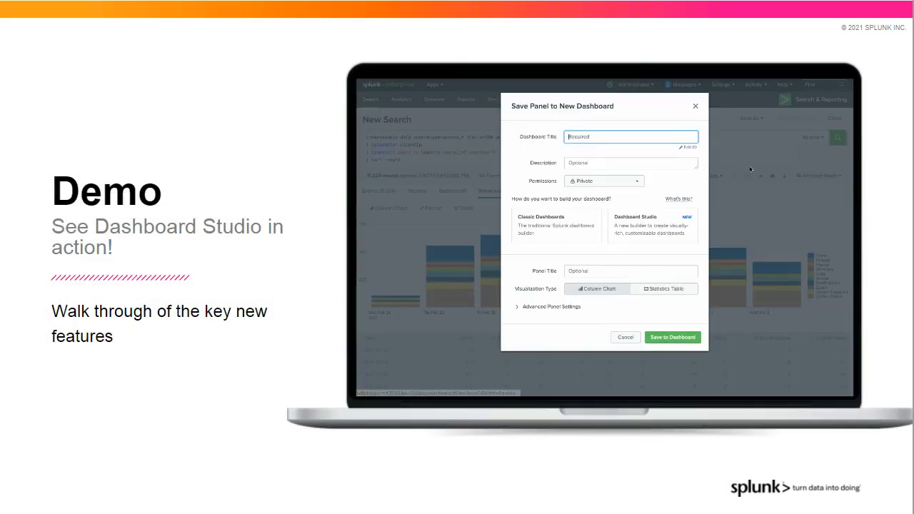
text(Product 5)
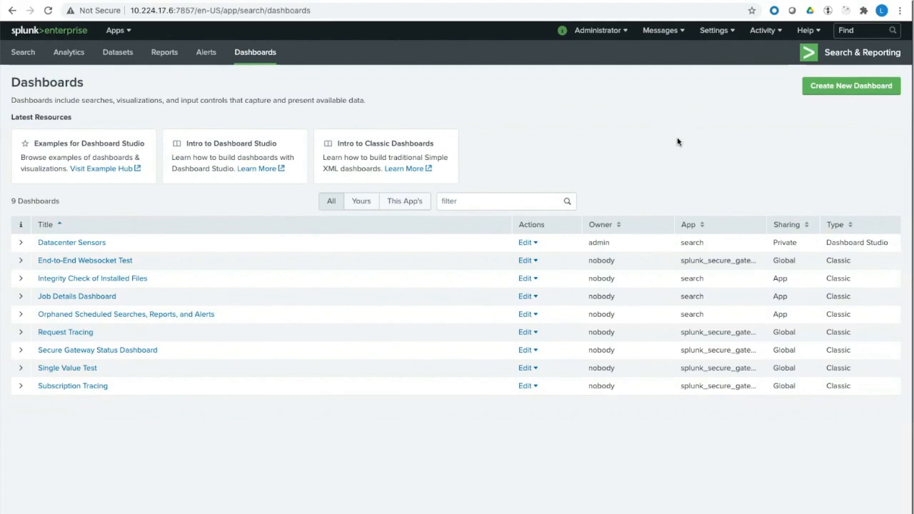
mouse_move(160, 168)
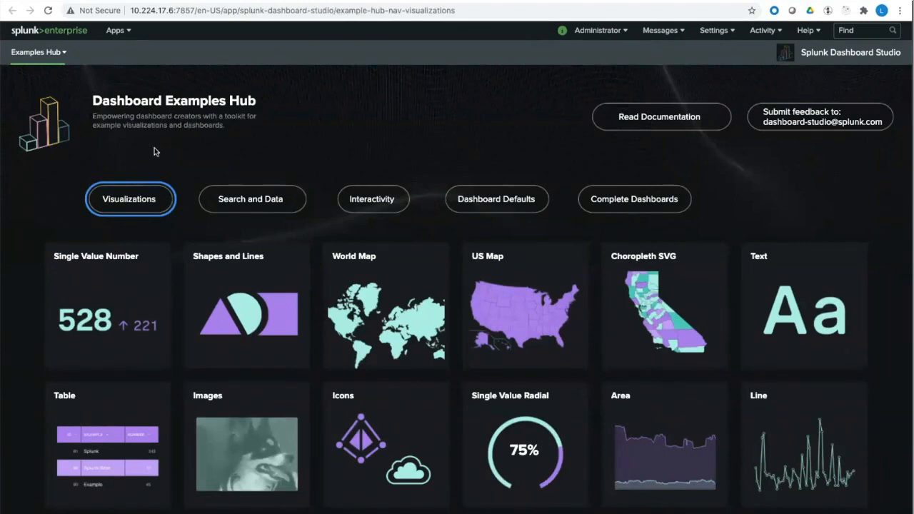
mouse_move(172, 154)
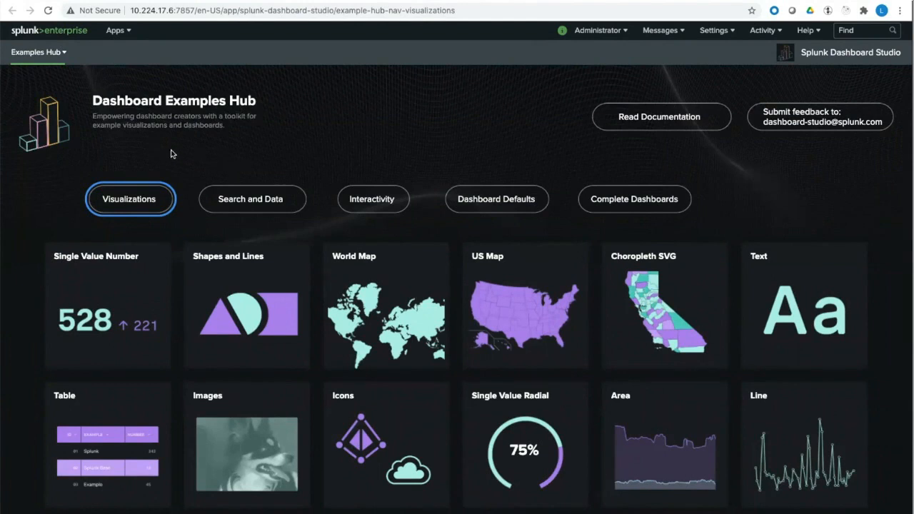
Scroll down the Examples Hub visualization gallery toward the Area Chart examples
scroll(down, 3)
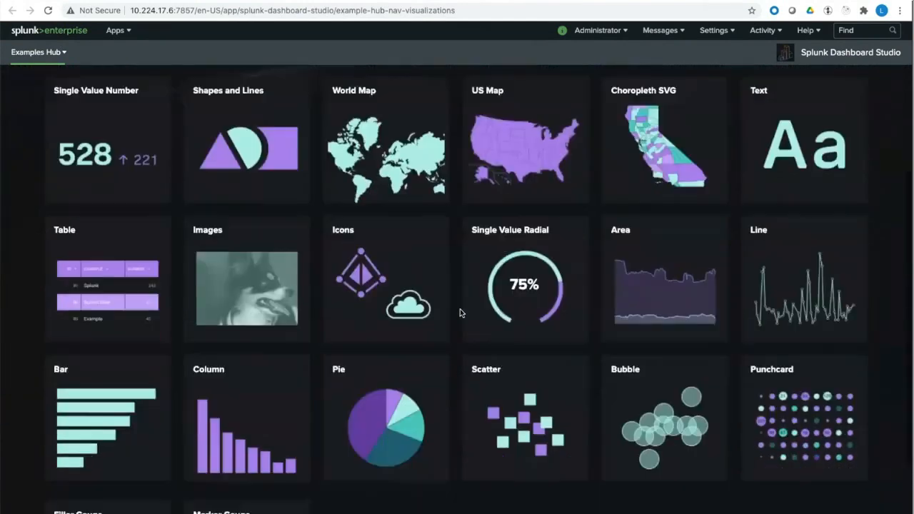
scroll(down, 3)
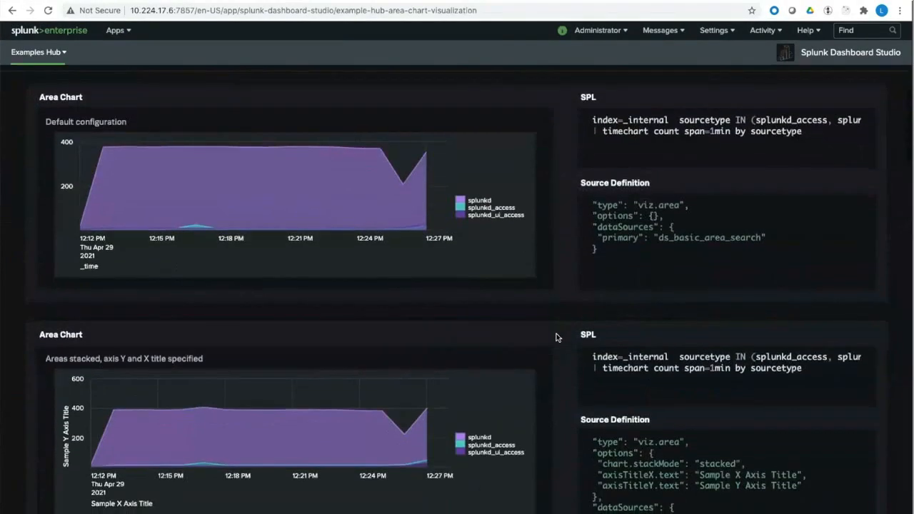
Scroll the Area Chart page past its SPL and source definitions to the Color Options examples
scroll(down, 3)
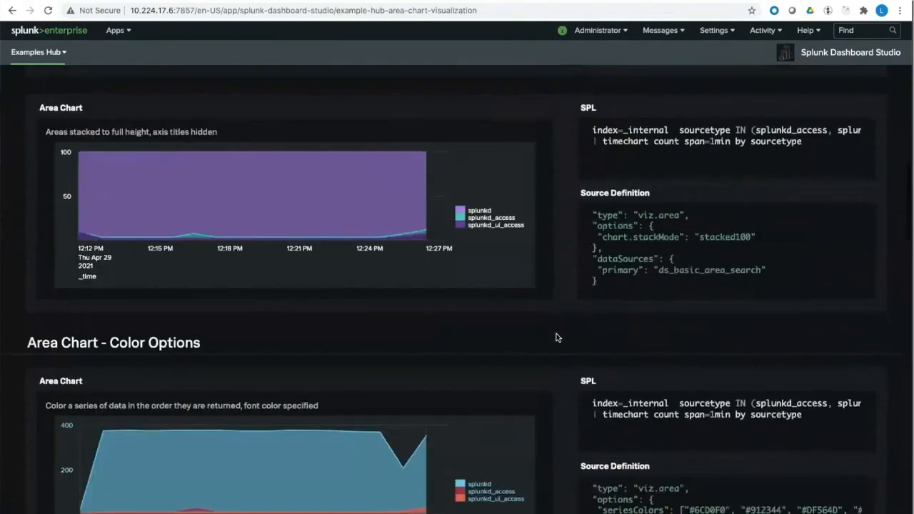
scroll(down, 3)
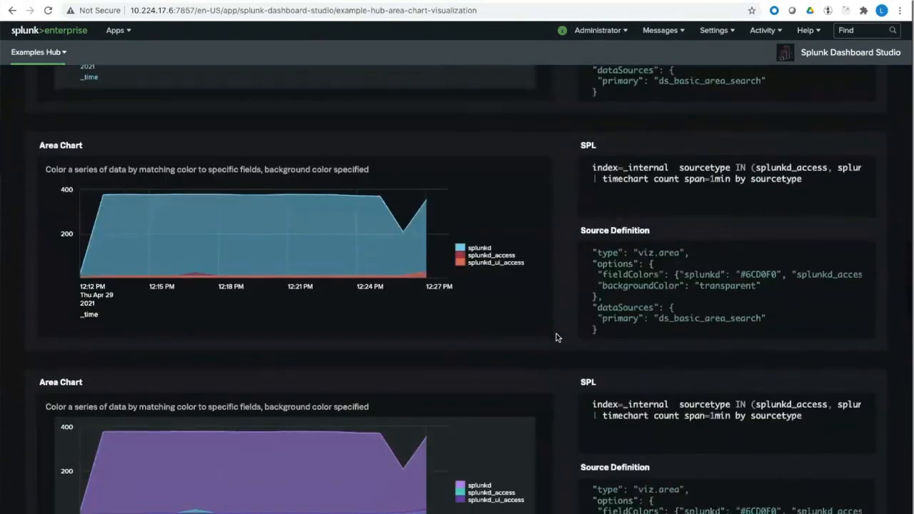
scroll(down, 3)
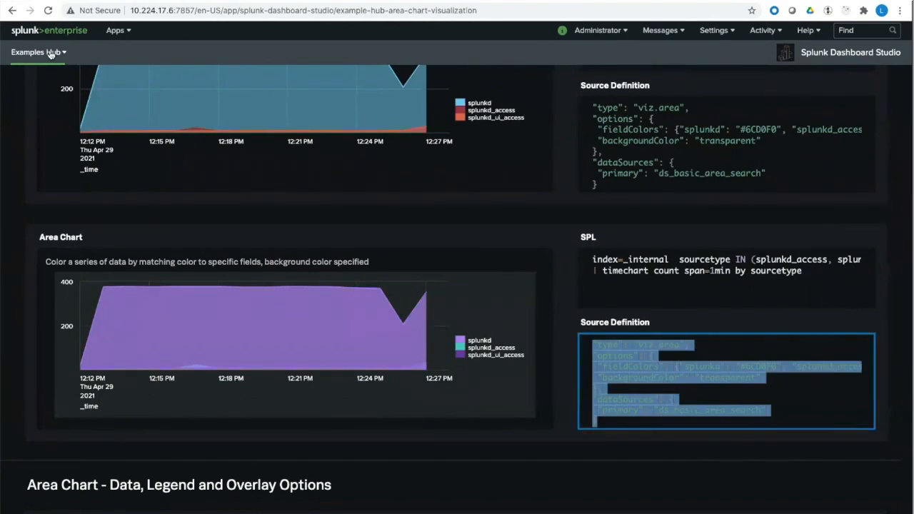
Switch the Examples Hub to the Healthcare Dashboard and scroll toward its full source
click(37, 52)
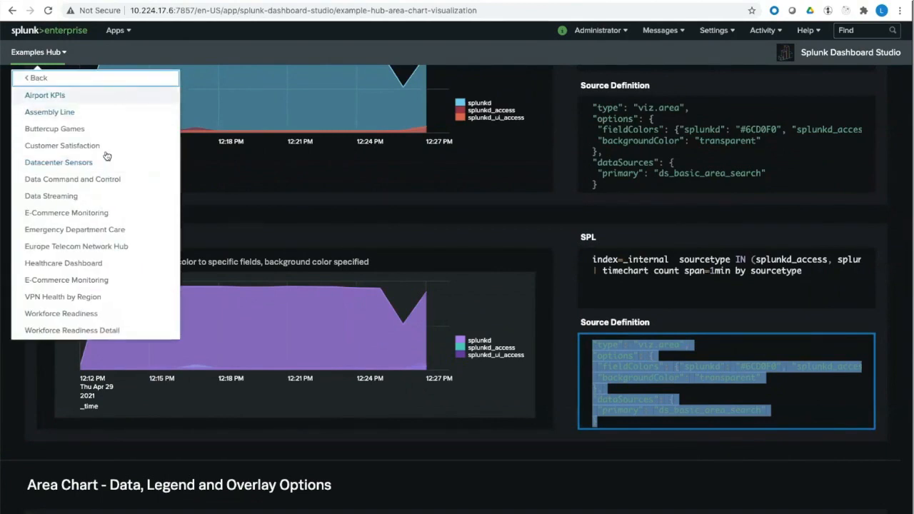
click(63, 263)
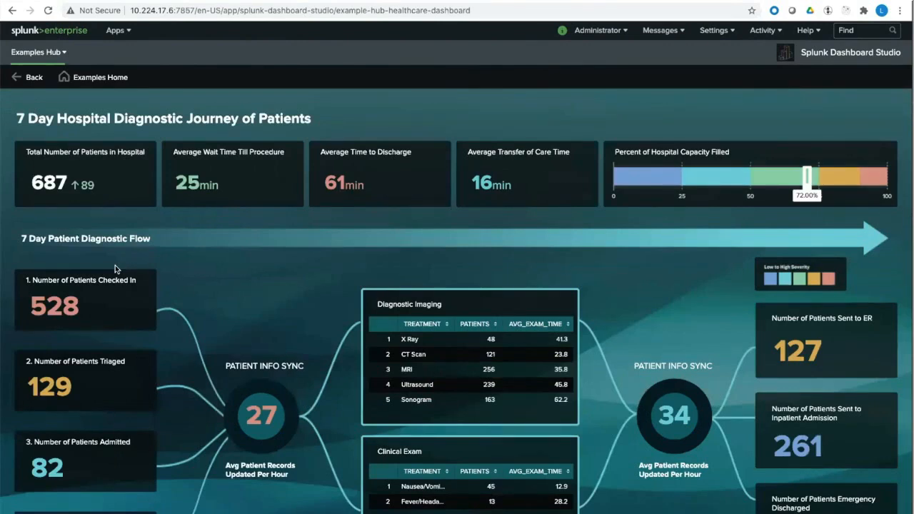
scroll(down, 3)
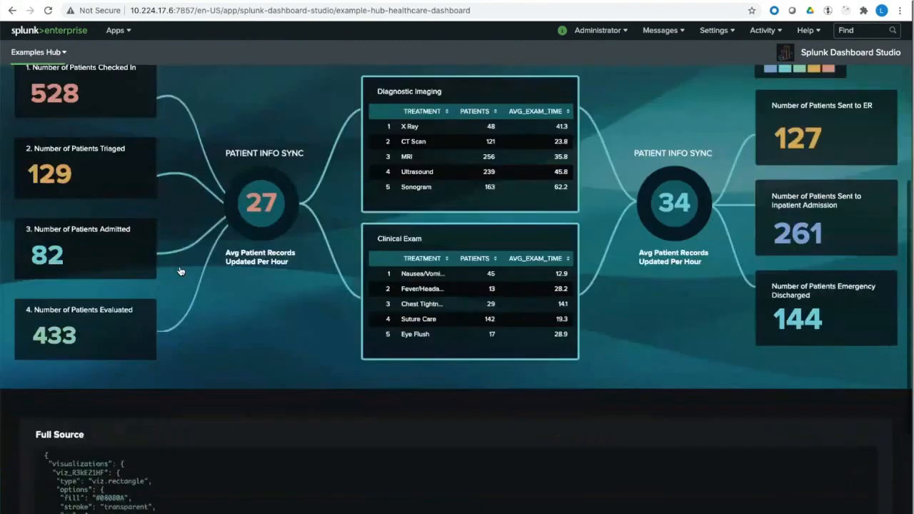
scroll(down, 3)
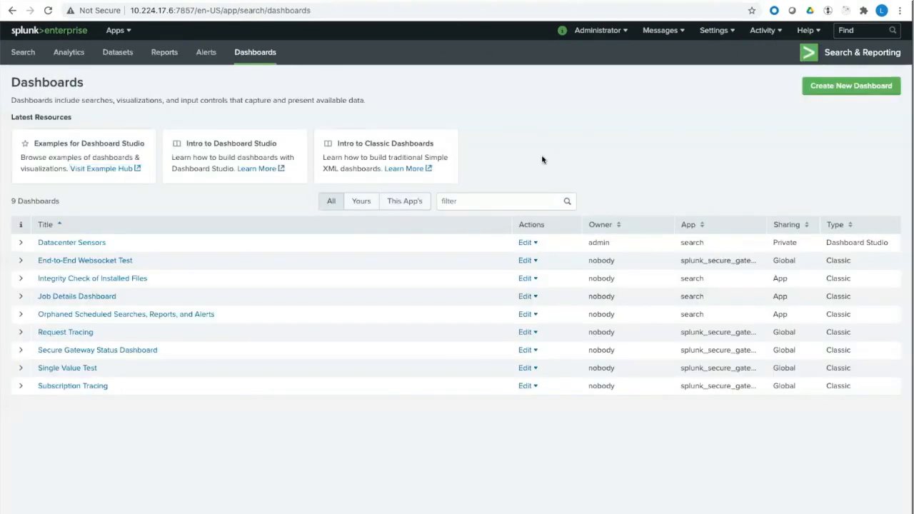
Create a Dashboard Studio dashboard titled 'Tech Talk Demo' with absolute layout
click(851, 86)
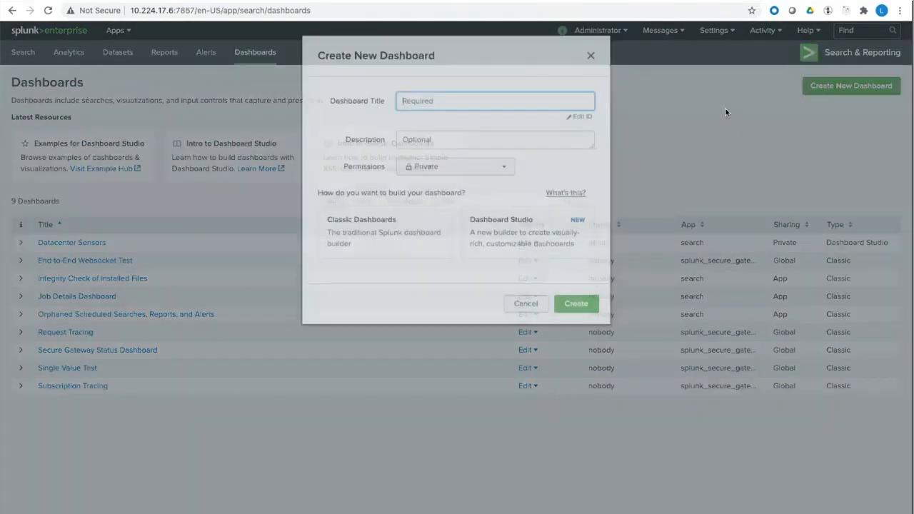
text(Tech Talk Demo)
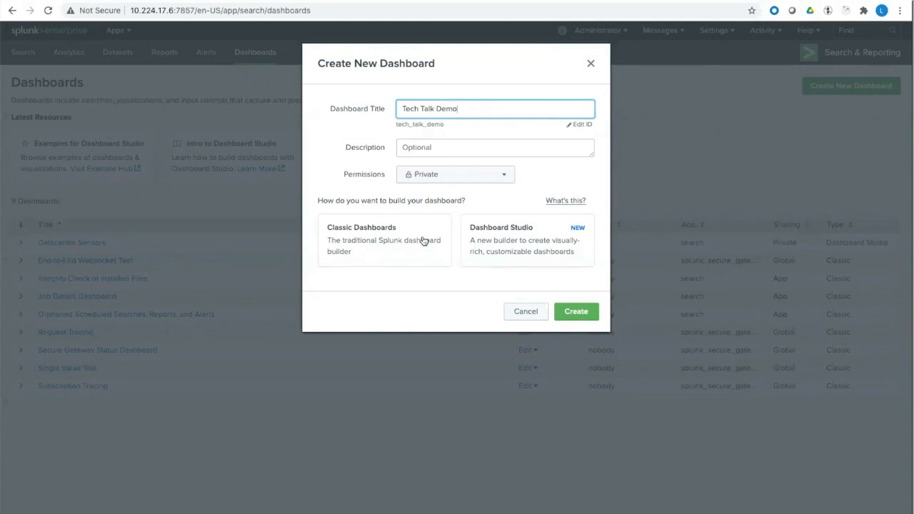
mouse_move(497, 243)
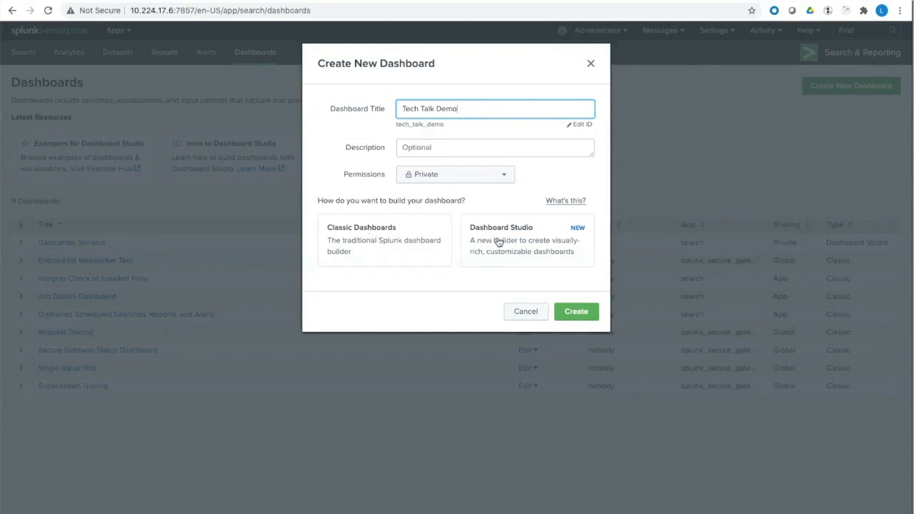
click(527, 240)
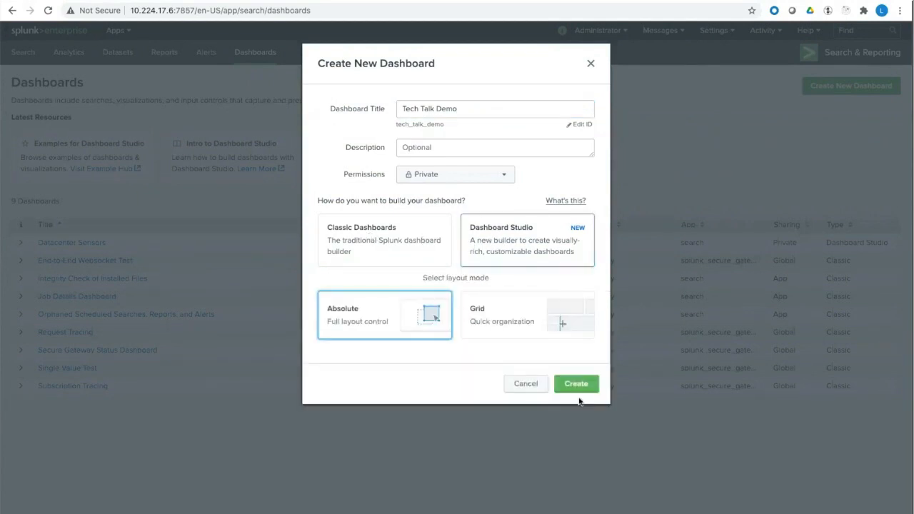
click(575, 383)
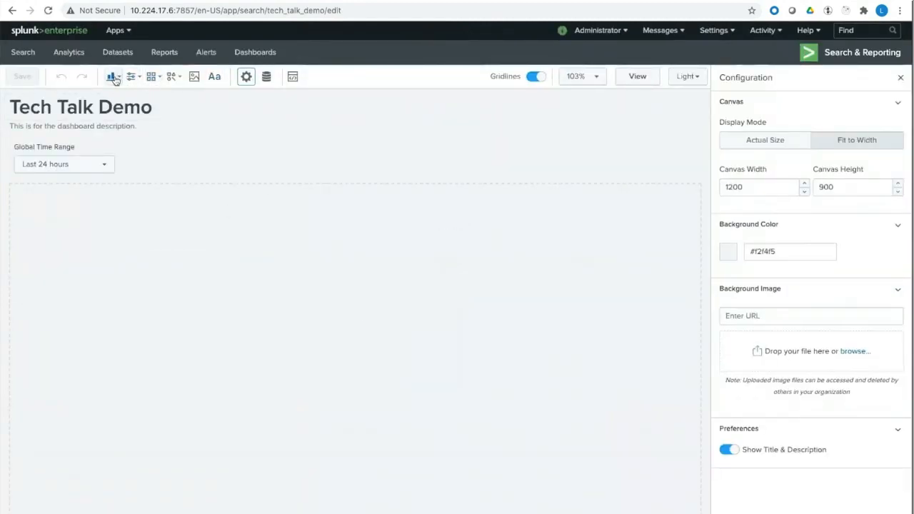
click(111, 77)
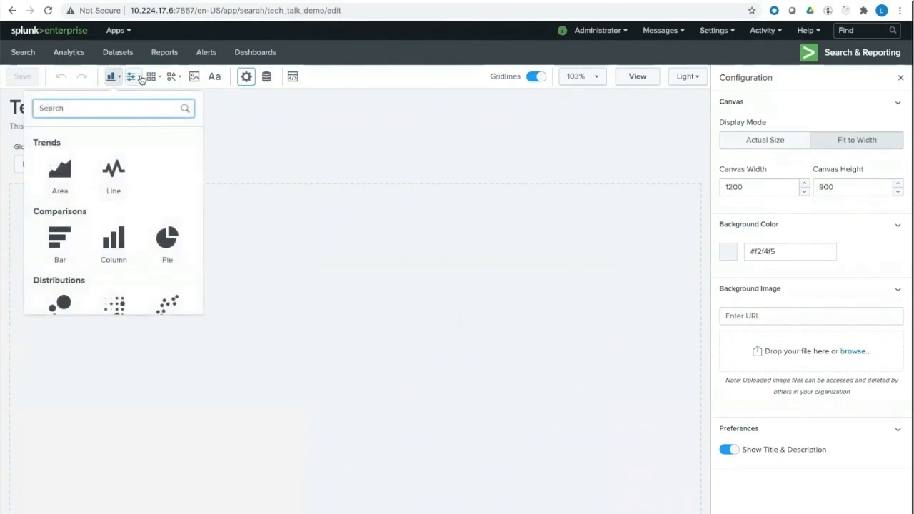
click(151, 77)
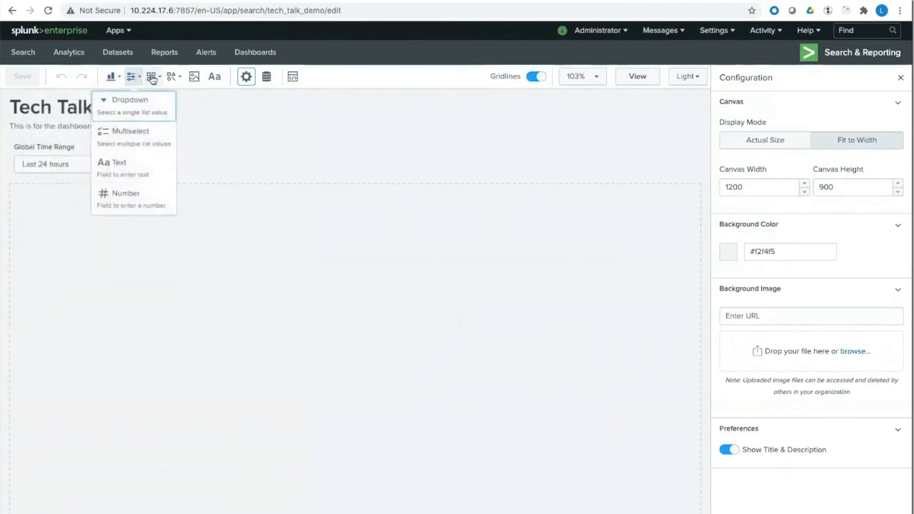
click(174, 77)
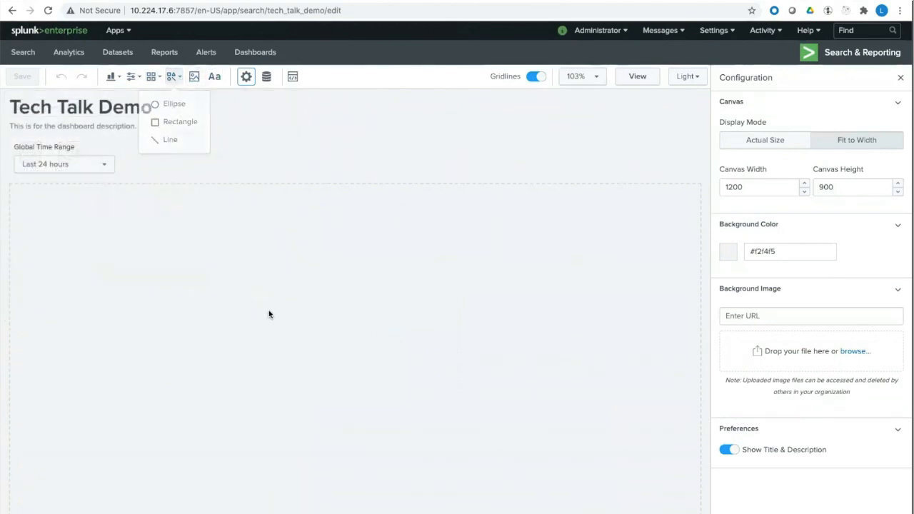
click(266, 77)
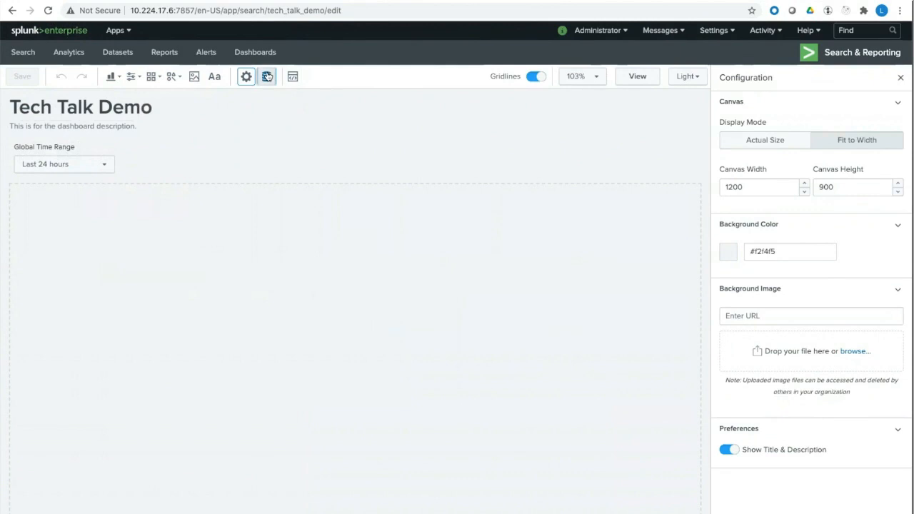
Create a search data source with SPL 'index=_internal | stats count by sourcetype'
click(265, 78)
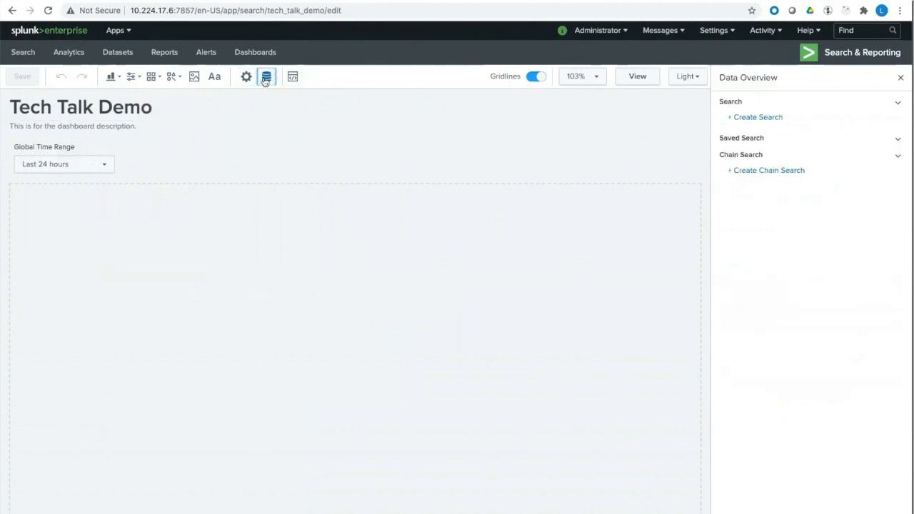
mouse_move(807, 132)
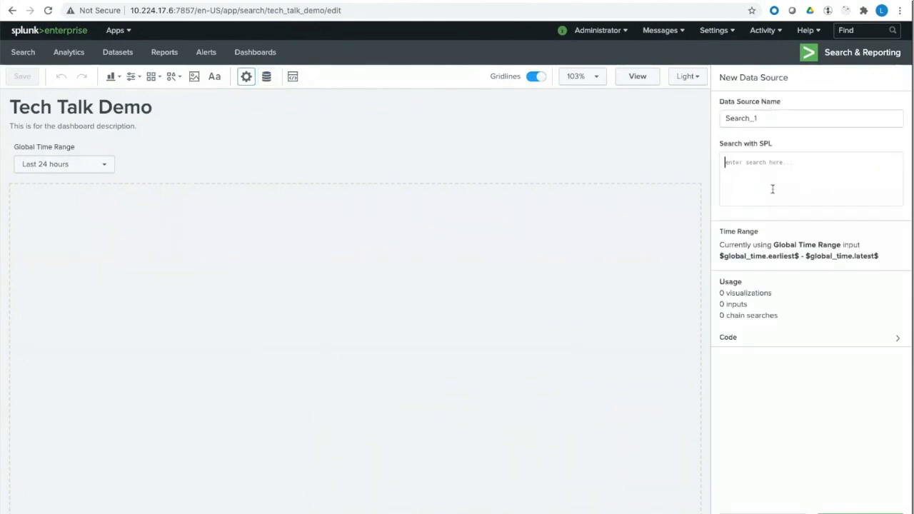
text(index=_inter)
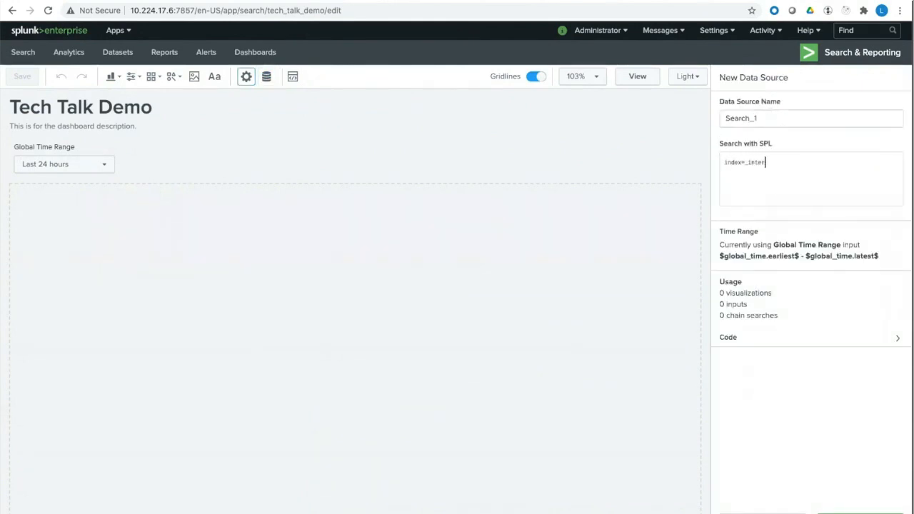
text(| stats count by sourcetype)
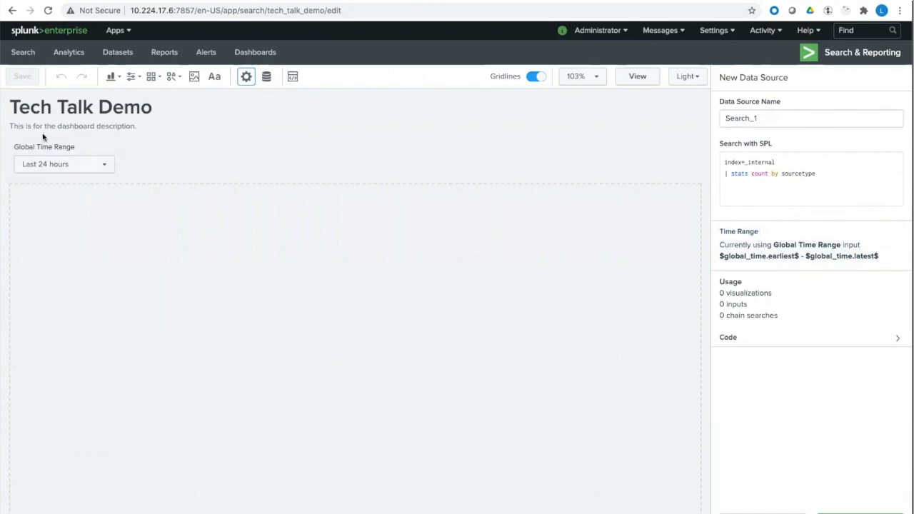
mouse_move(834, 316)
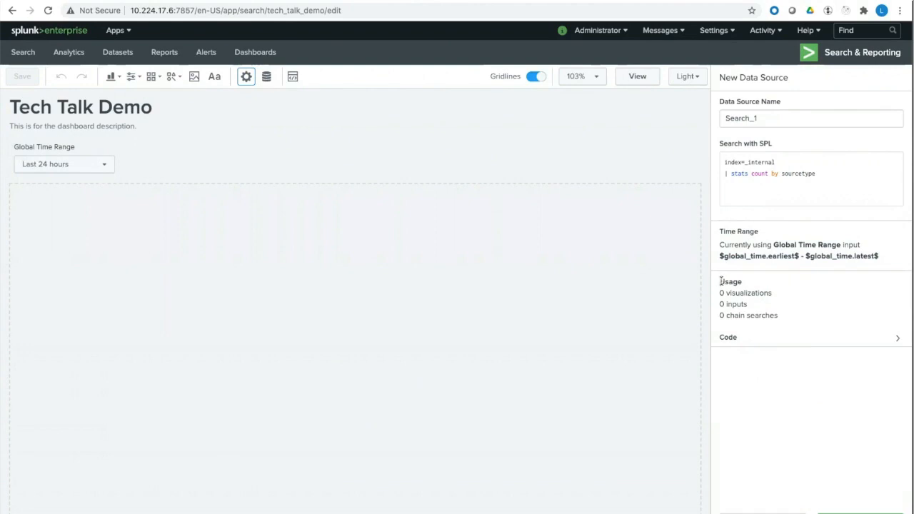
mouse_move(724, 291)
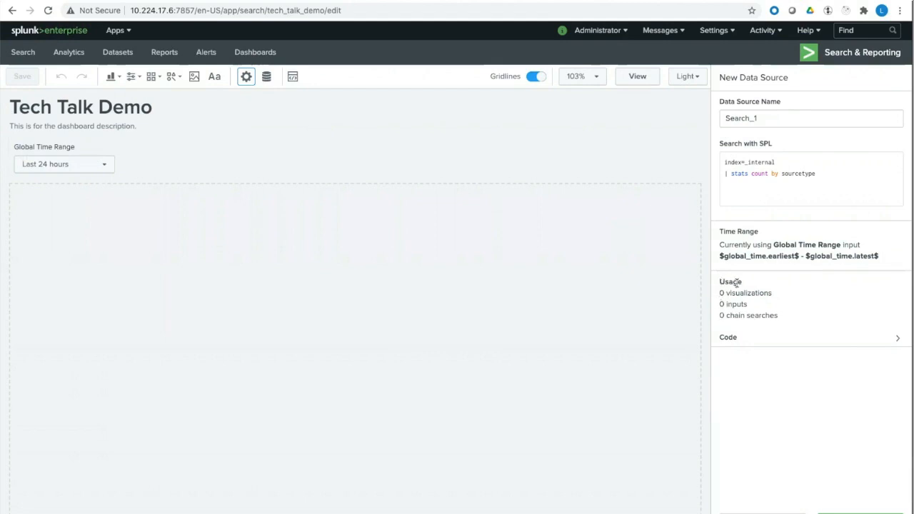
mouse_move(854, 297)
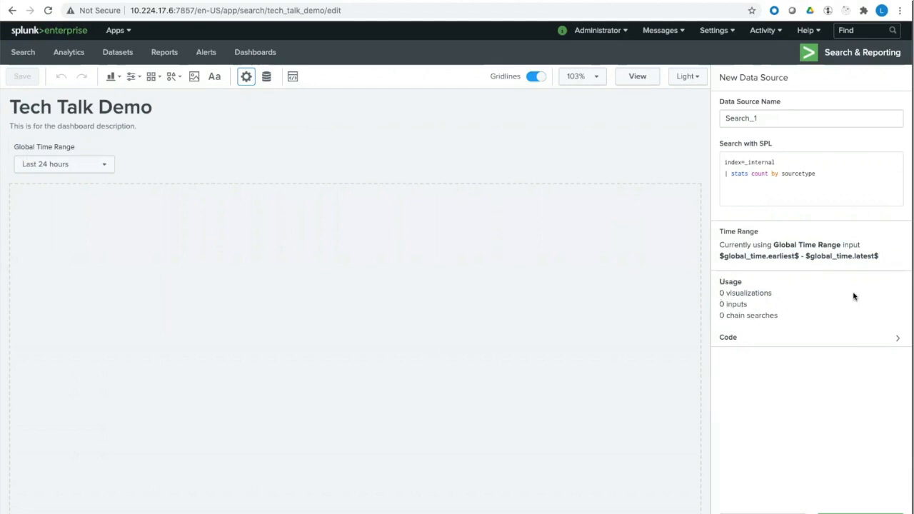
mouse_move(788, 342)
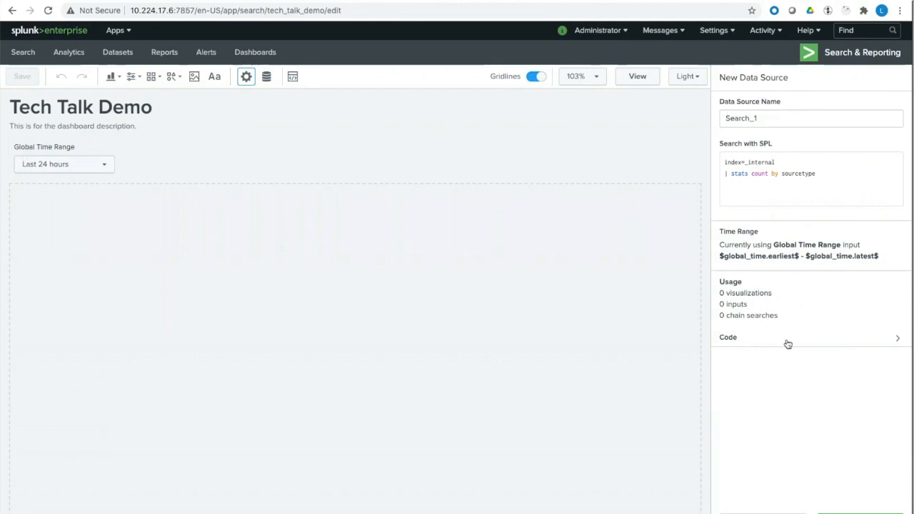
mouse_move(788, 268)
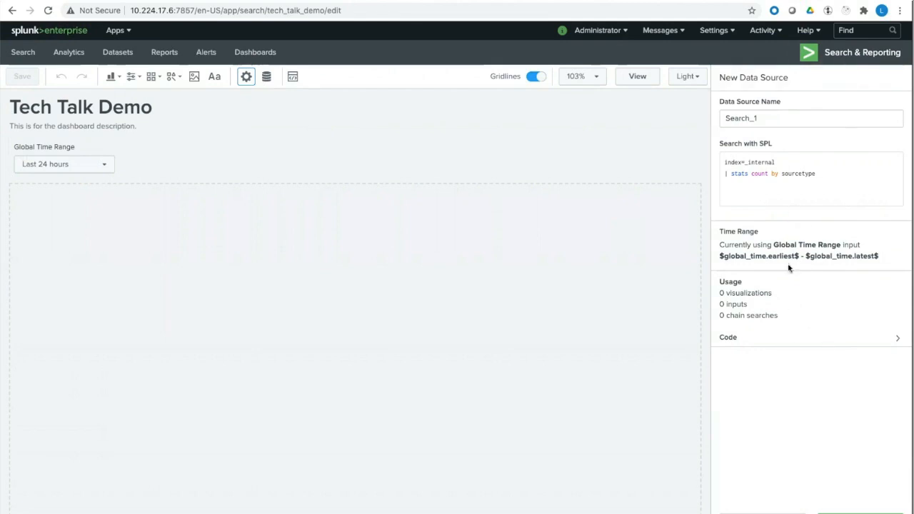
mouse_move(765, 344)
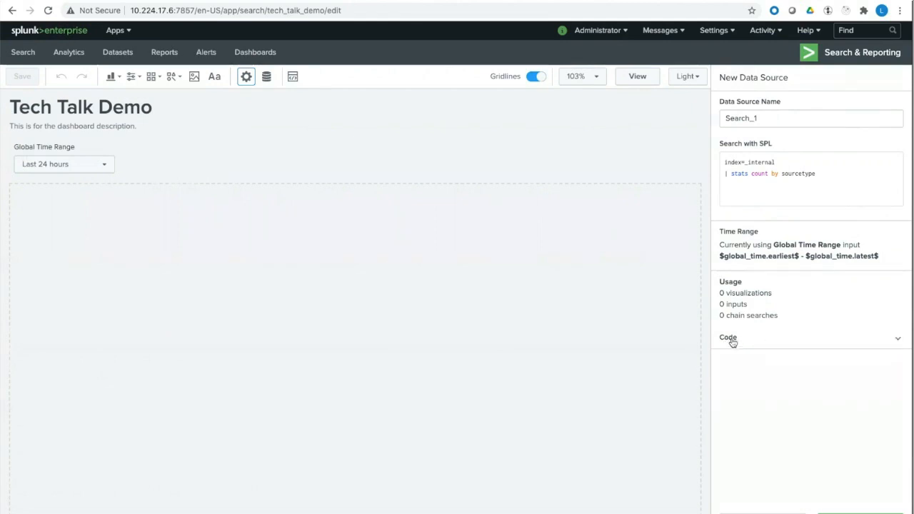
Review Search_1's underlying code, collapse it, and return to the data overview listing it
click(728, 337)
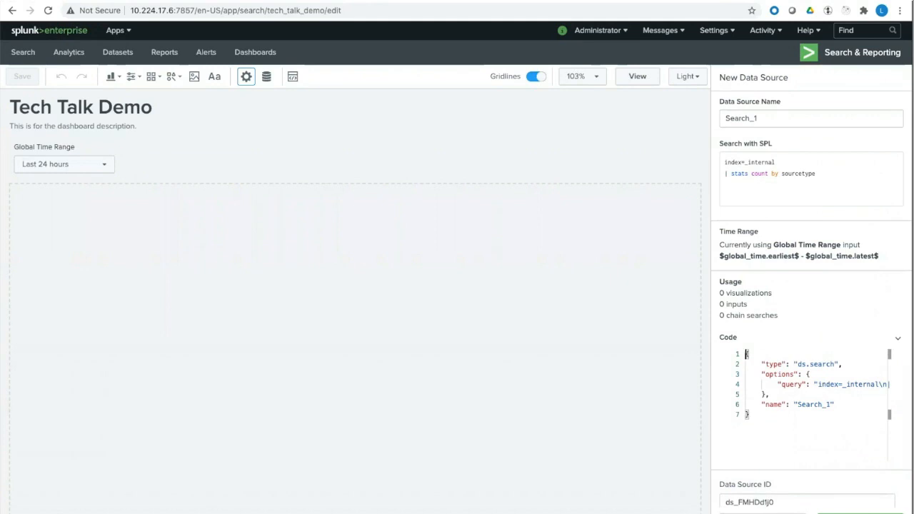
click(897, 337)
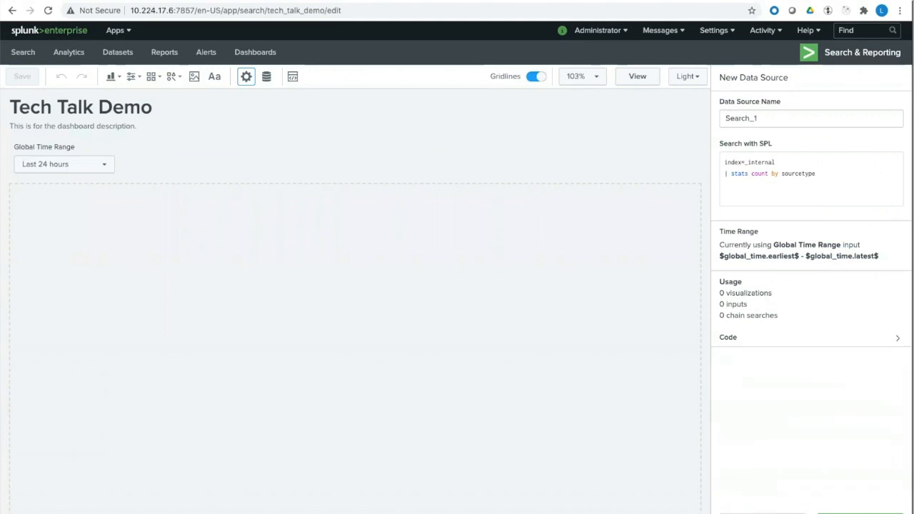
click(265, 77)
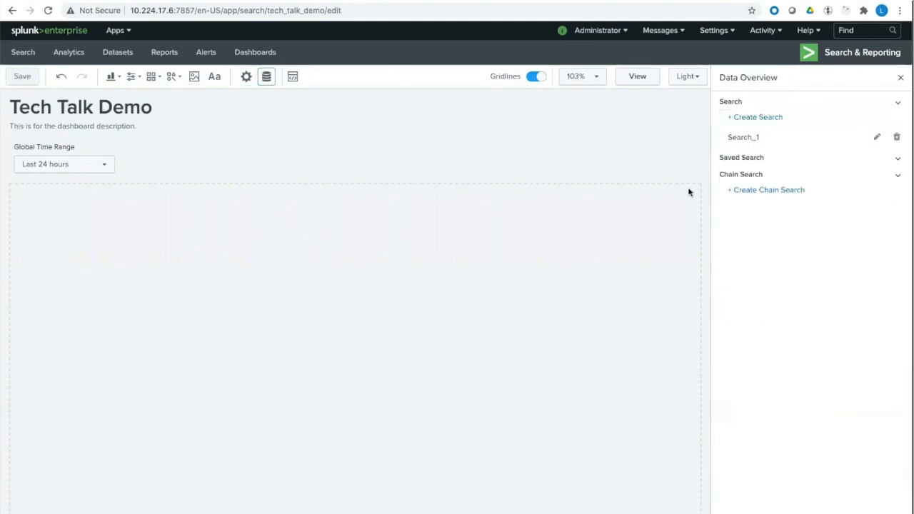
Add a Table visualization to the canvas and set Search_1 as its primary data source
click(111, 77)
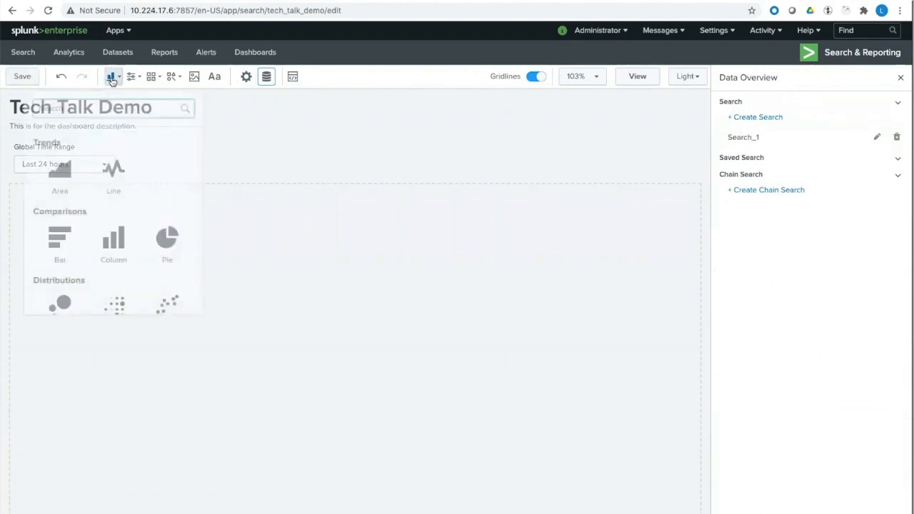
scroll(down, 3)
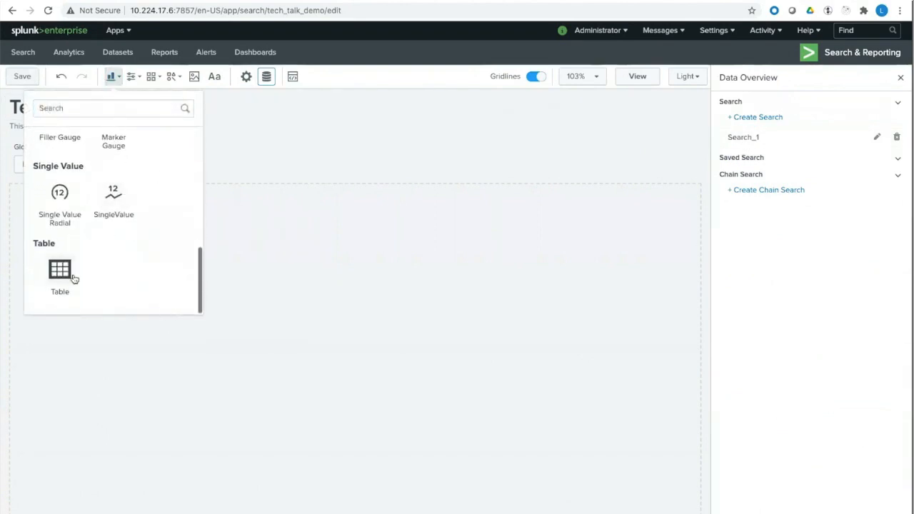
click(60, 271)
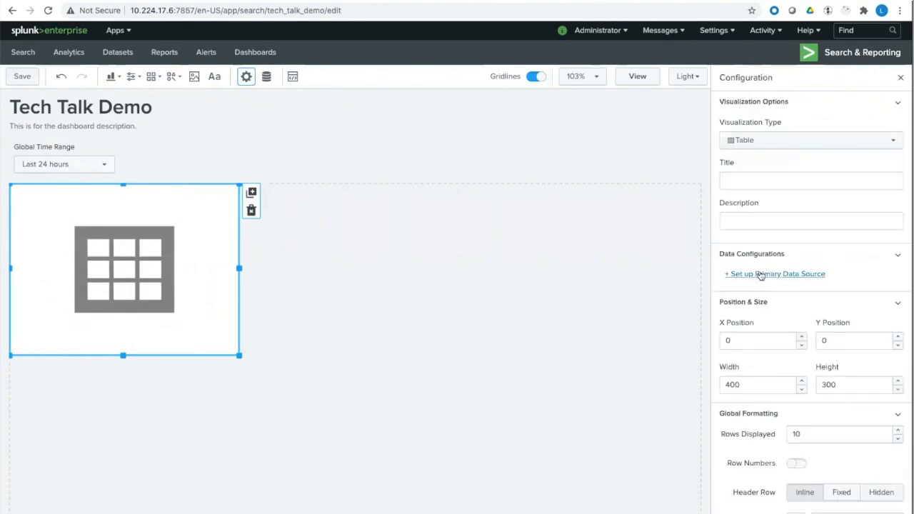
click(773, 274)
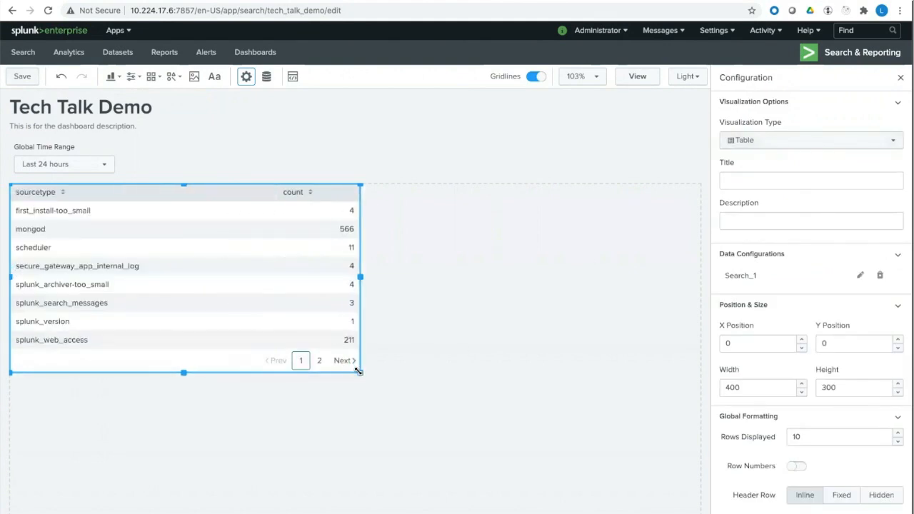
click(112, 78)
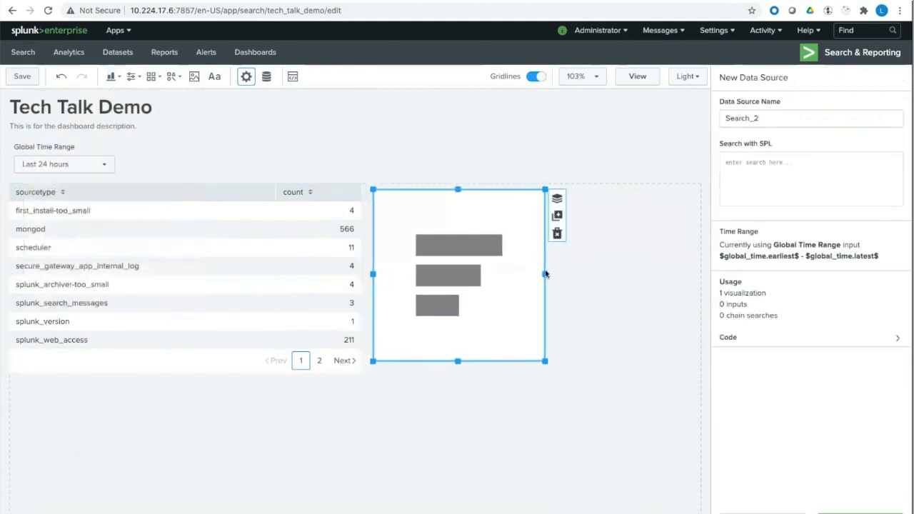
Attach Search_1 to the new bar chart and resize it to about 560×330 beside the table
drag(546, 274, 665, 274)
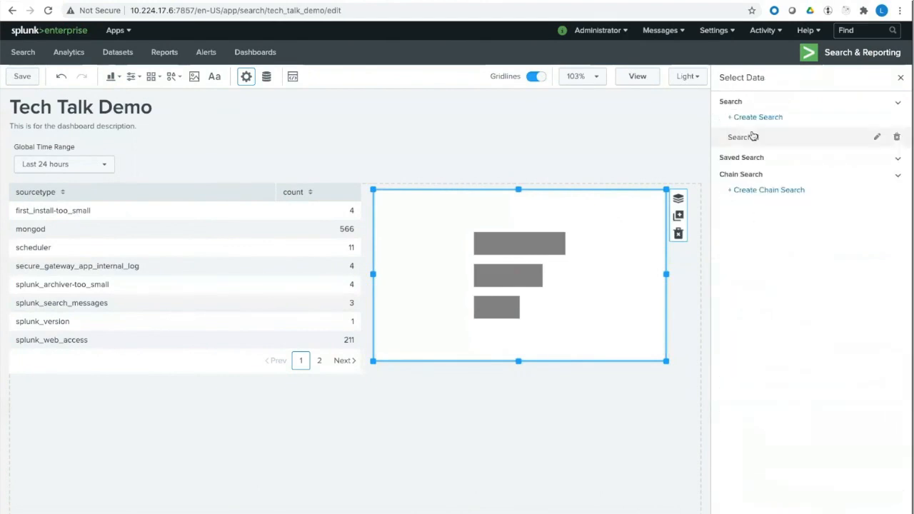
click(739, 137)
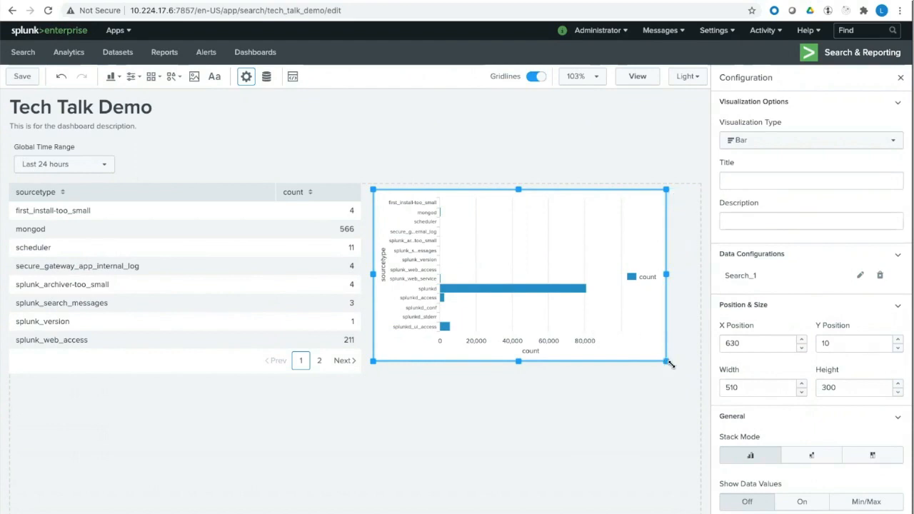
drag(668, 360, 692, 373)
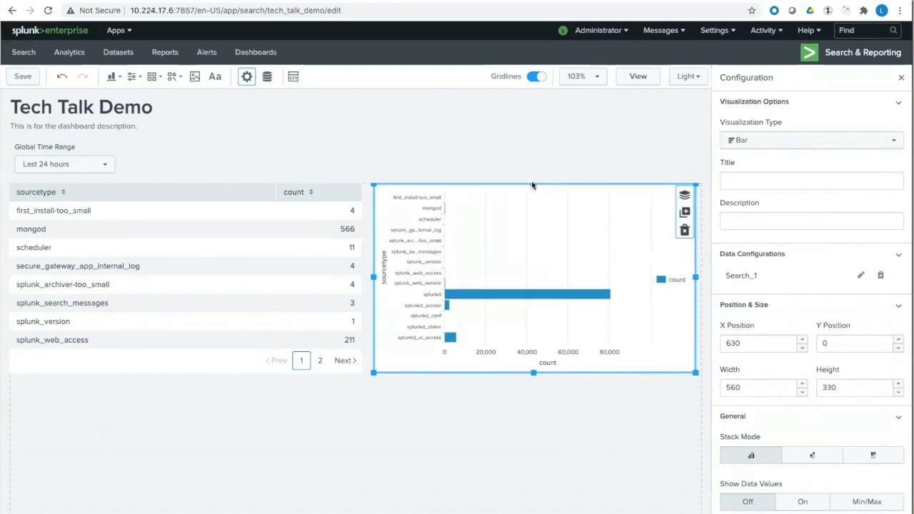
click(293, 78)
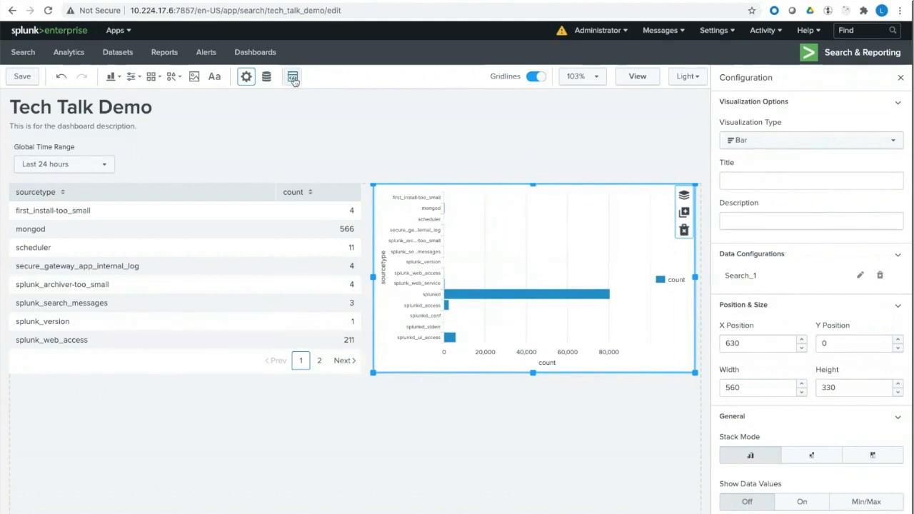
Show the dashboard's JSON source and fold the visualizations, inputs and layout blocks
click(291, 78)
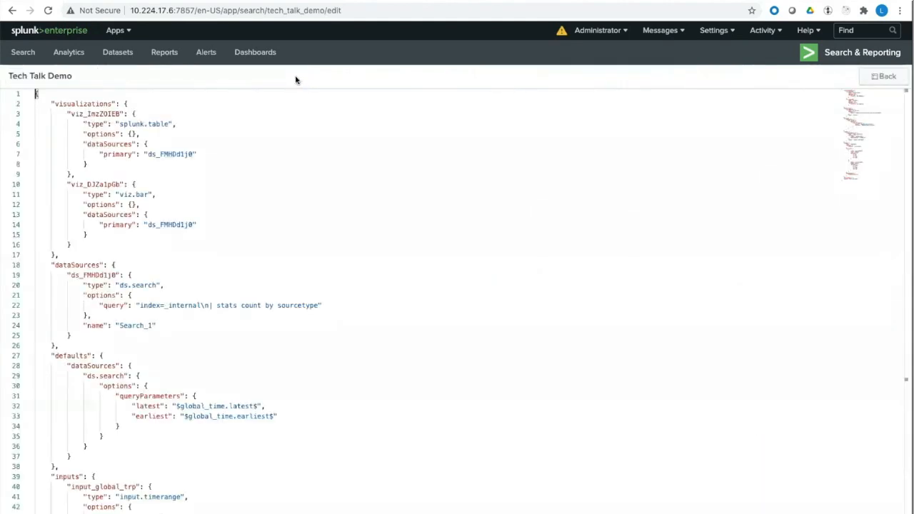
click(28, 103)
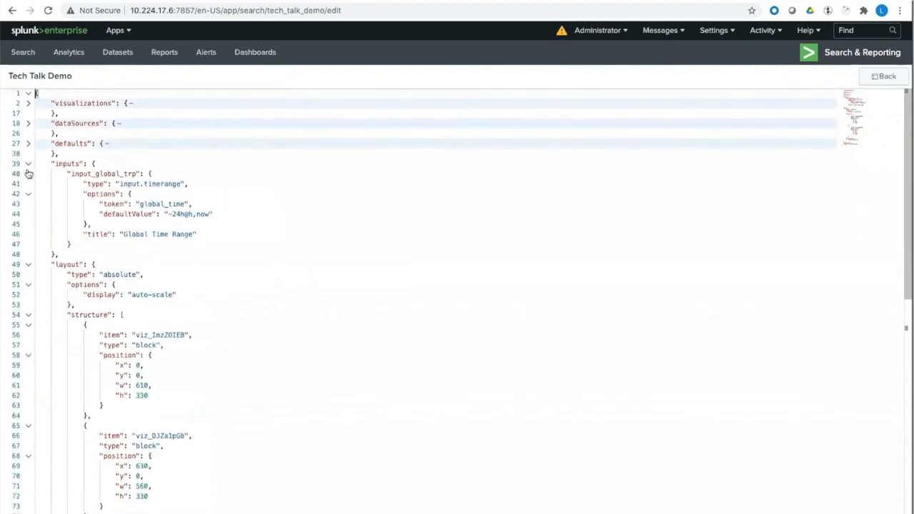
click(28, 163)
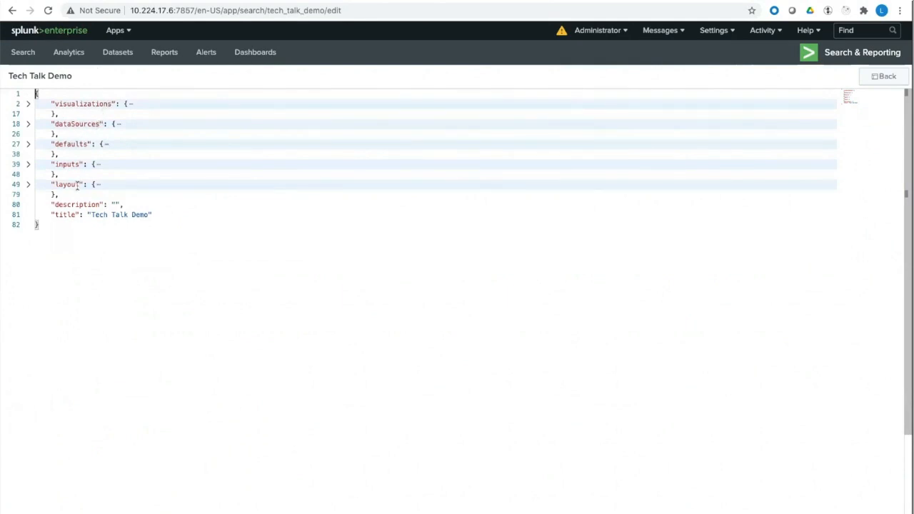
click(29, 103)
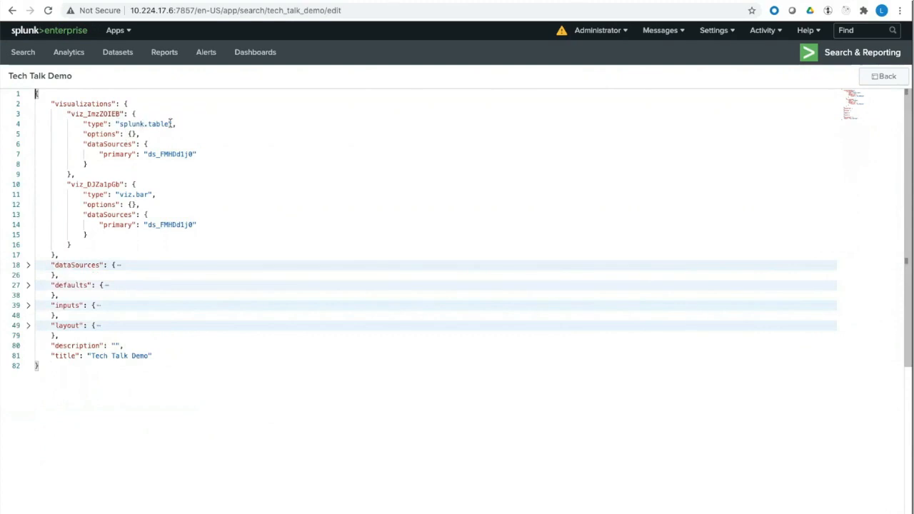
Highlight the table's type and data source id, then review the dataSources section
double_click(128, 123)
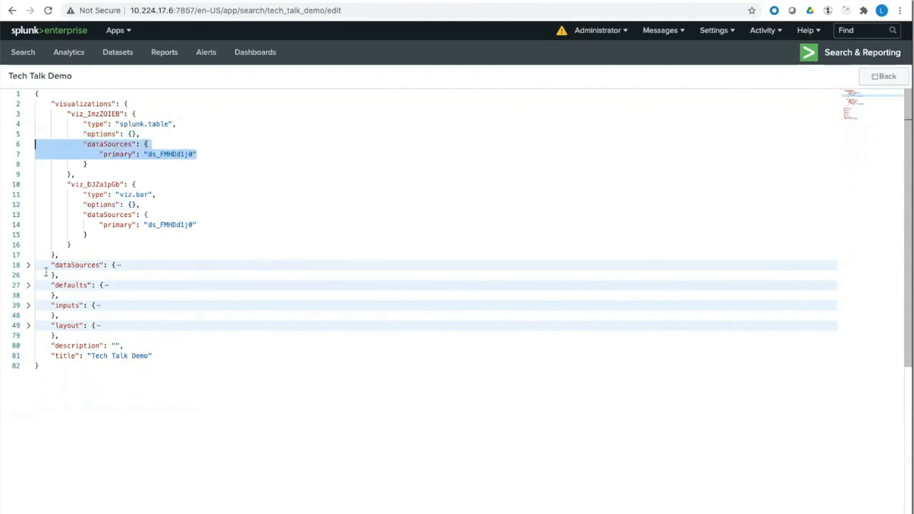
double_click(170, 154)
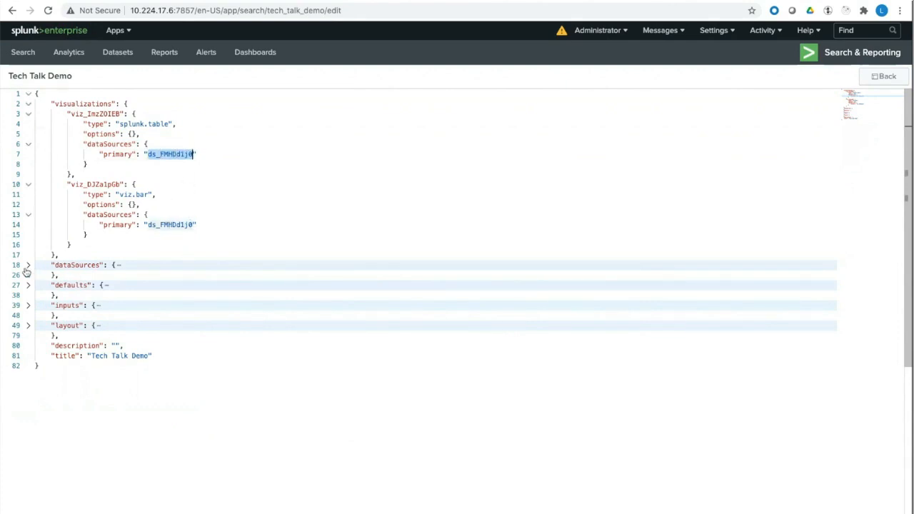
click(29, 264)
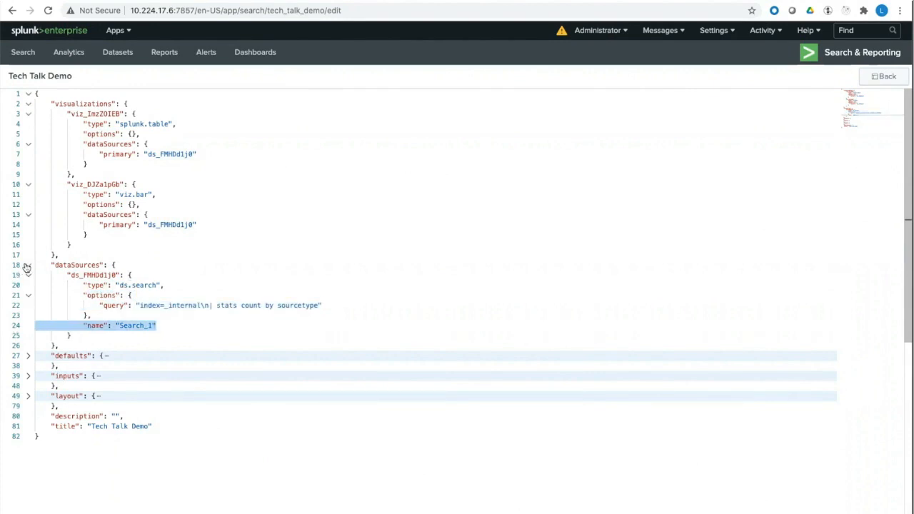
click(28, 103)
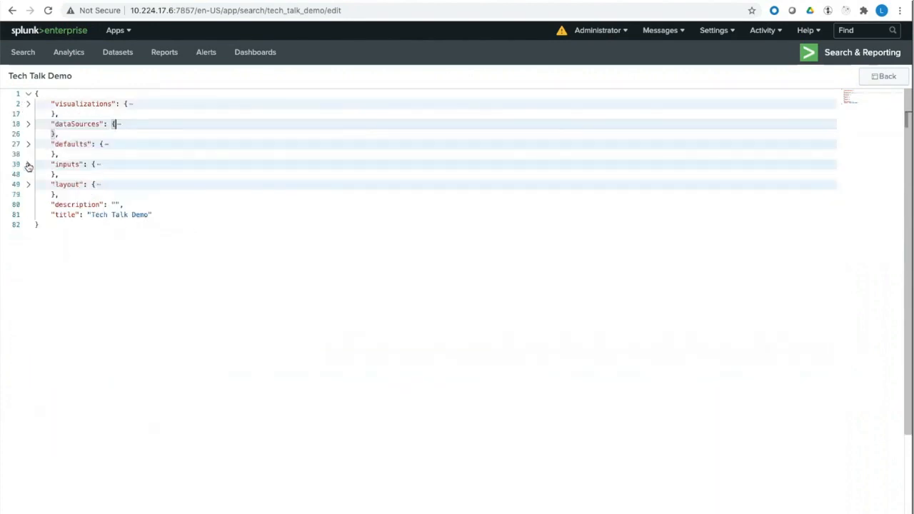
Review the Global Time Range input section, then expand the layout section
click(29, 164)
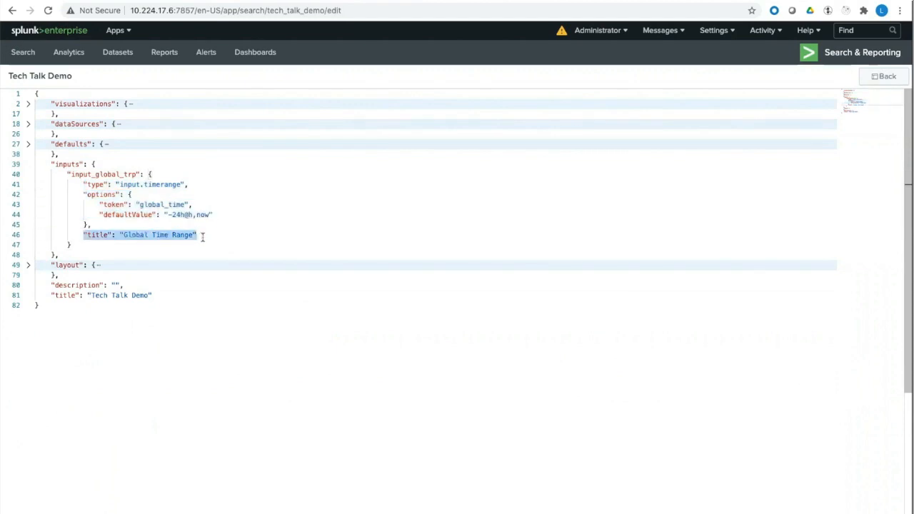
click(29, 164)
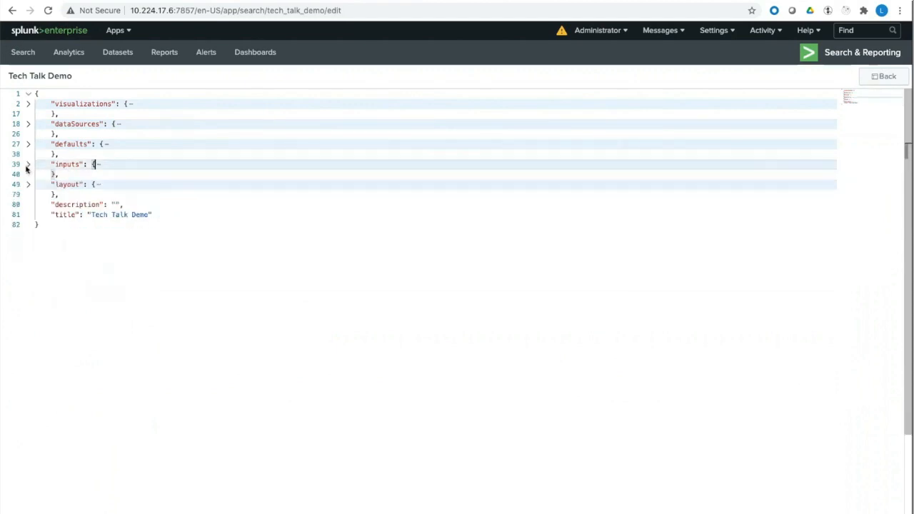
click(29, 184)
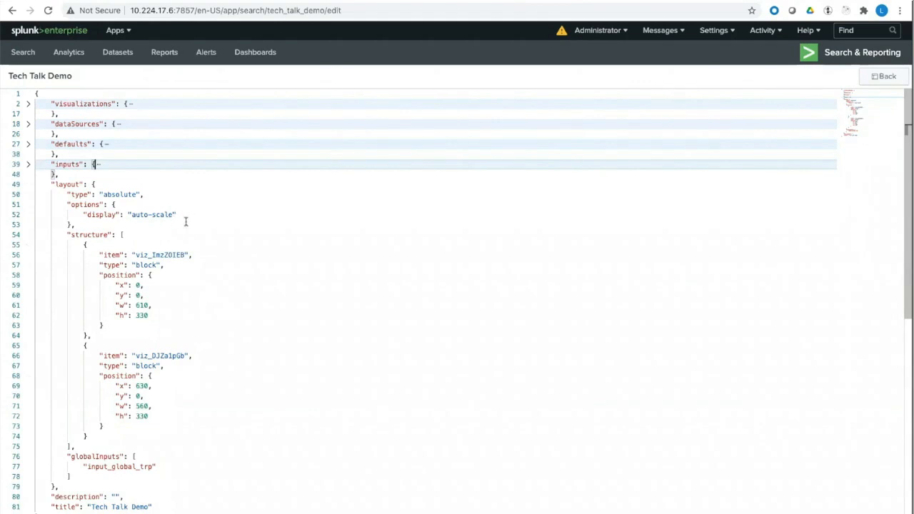
Highlight the table's id and position entries in the layout structure, then collapse layout
double_click(146, 254)
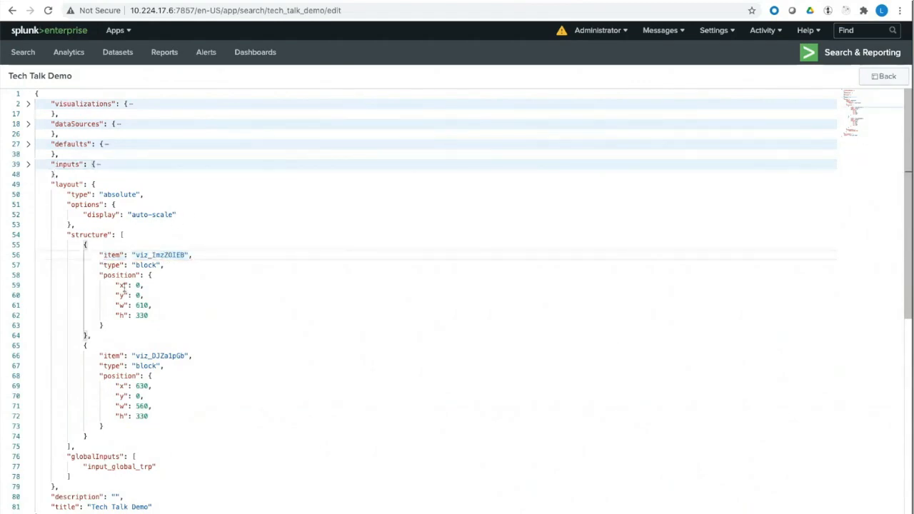
drag(103, 274, 143, 300)
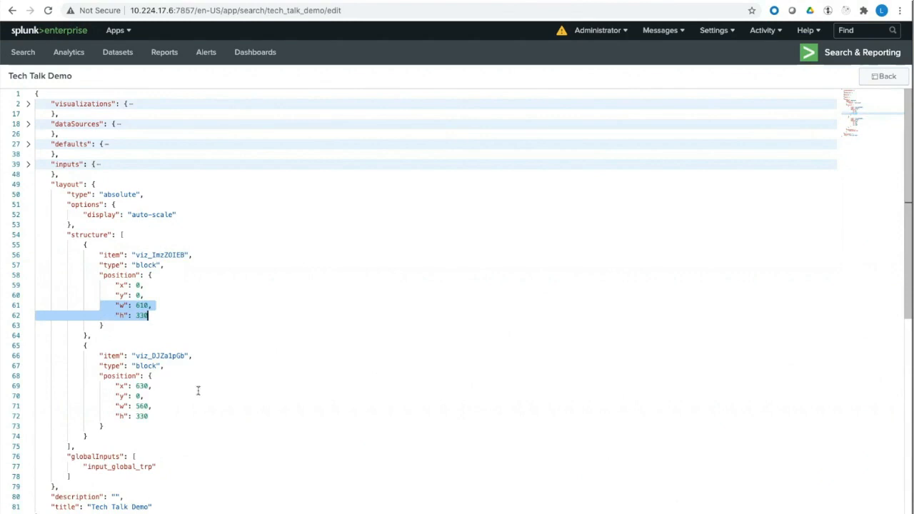
double_click(95, 456)
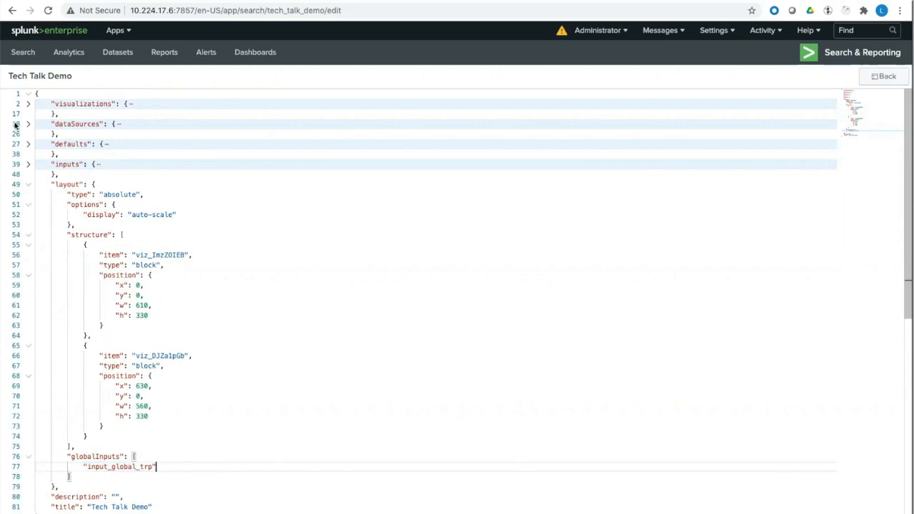
click(28, 185)
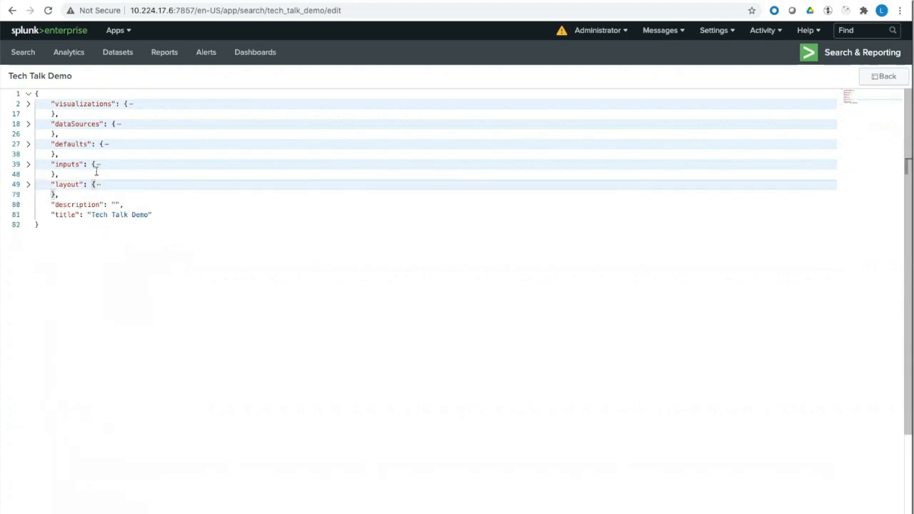
mouse_move(29, 144)
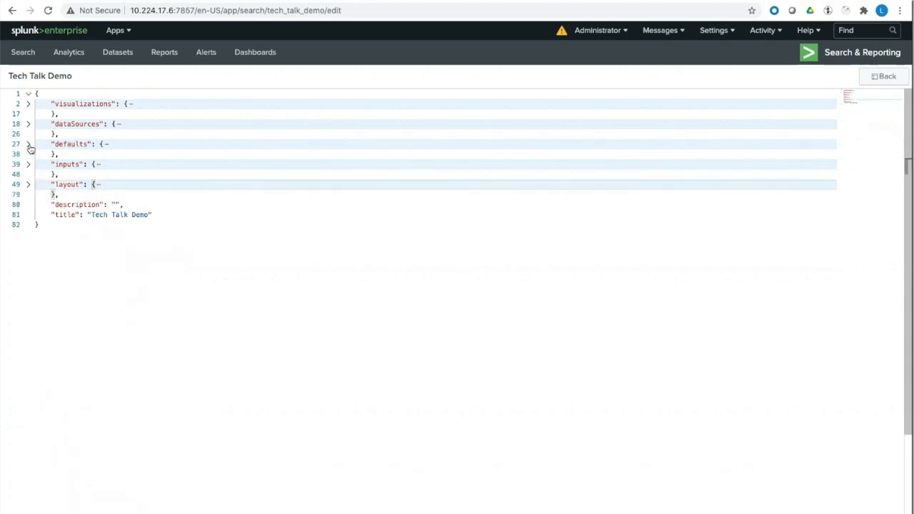
Expand the defaults section and highlight the dataSources options/queryParameters block bound to global time
click(28, 142)
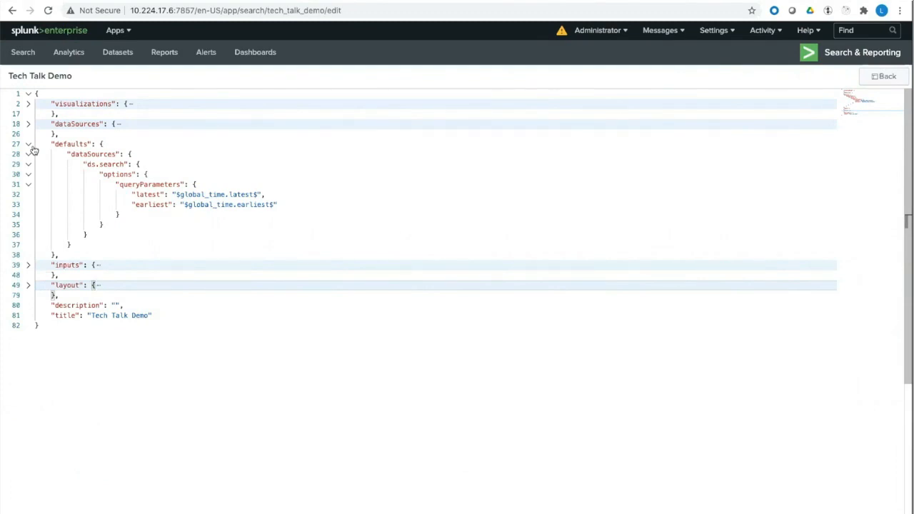
mouse_move(80, 146)
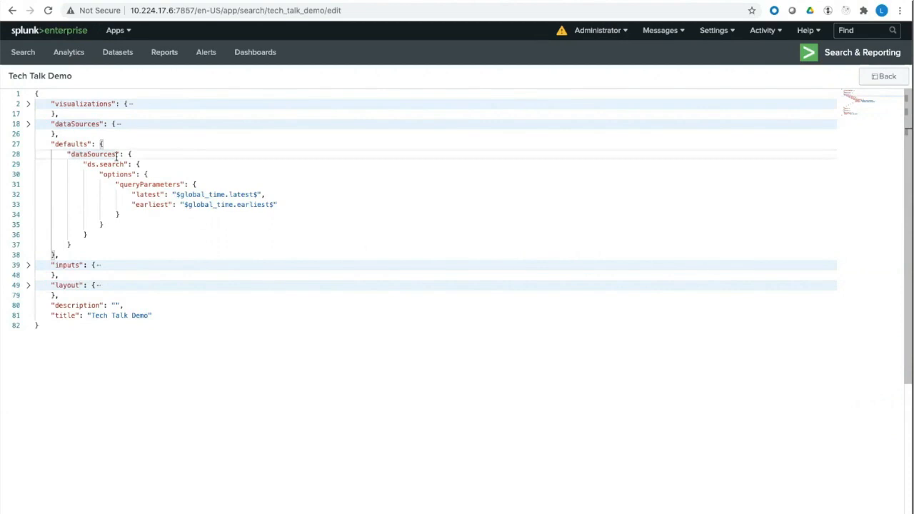
double_click(107, 164)
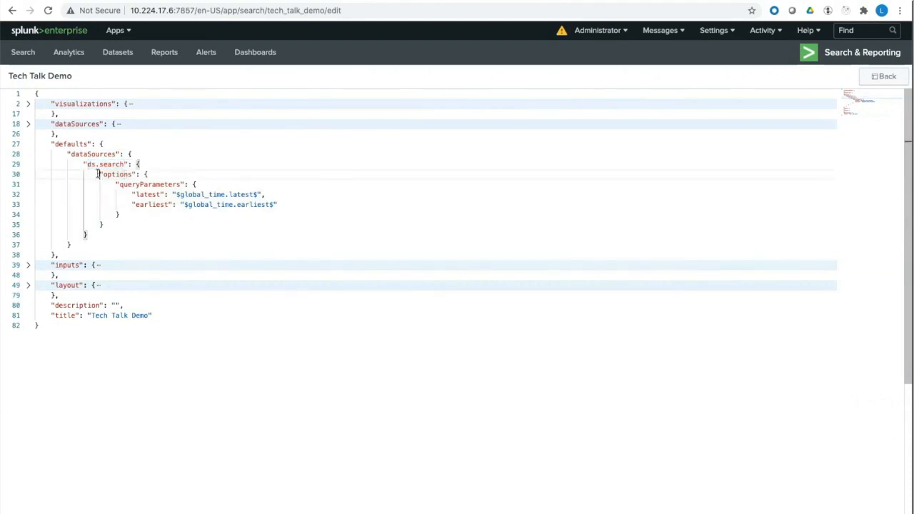
drag(100, 174, 278, 204)
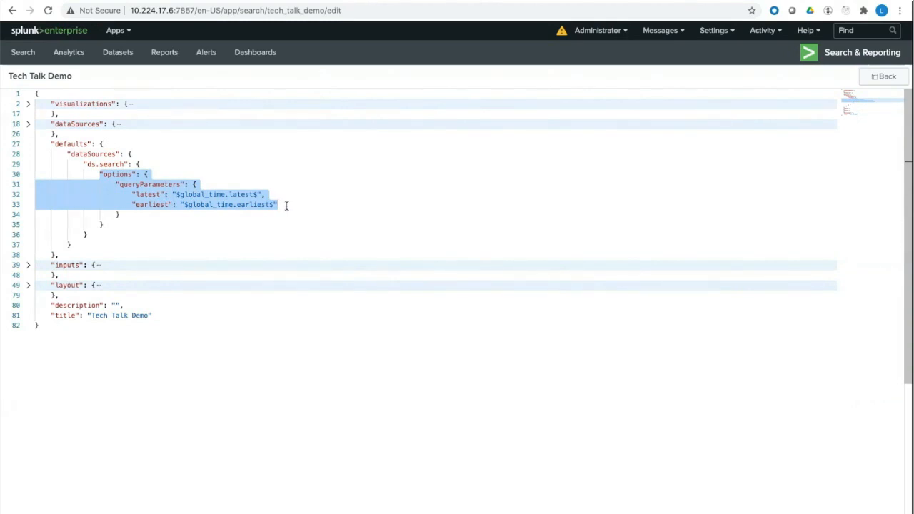
click(277, 206)
text(,)
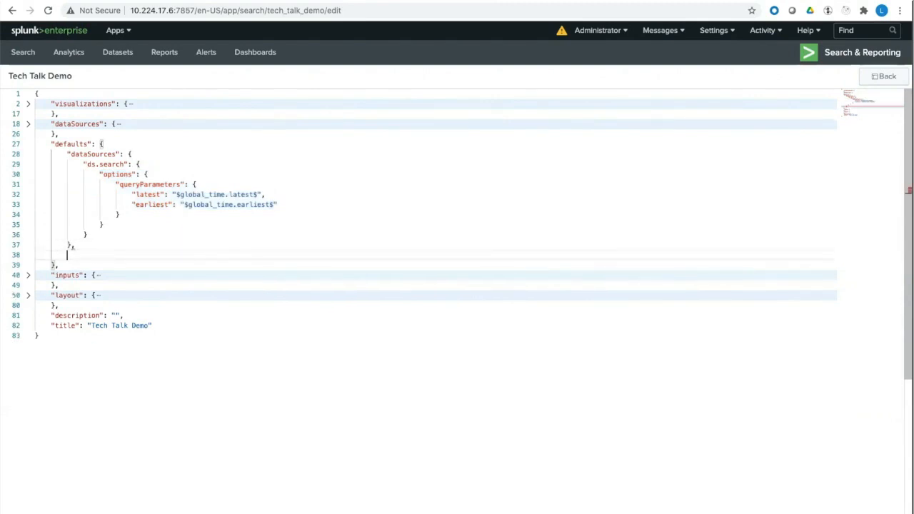
Write "visualizations": {"global": {"showLastUpdated": true}} in defaults and begin a "splunk.table" entry
text("visual)
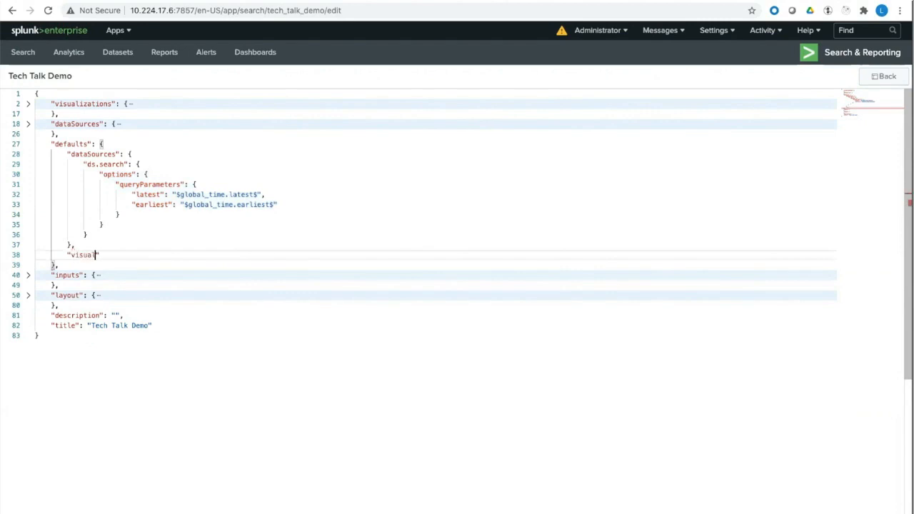
text(izations)
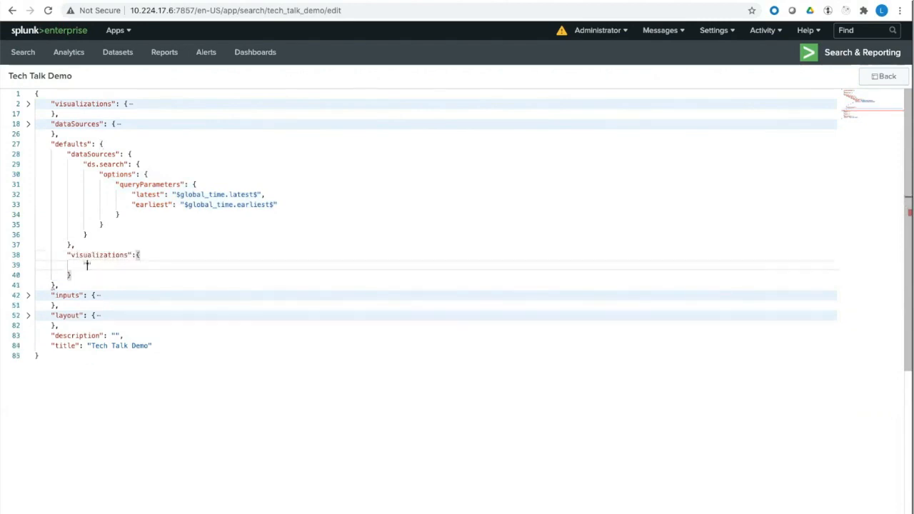
text("global":{)
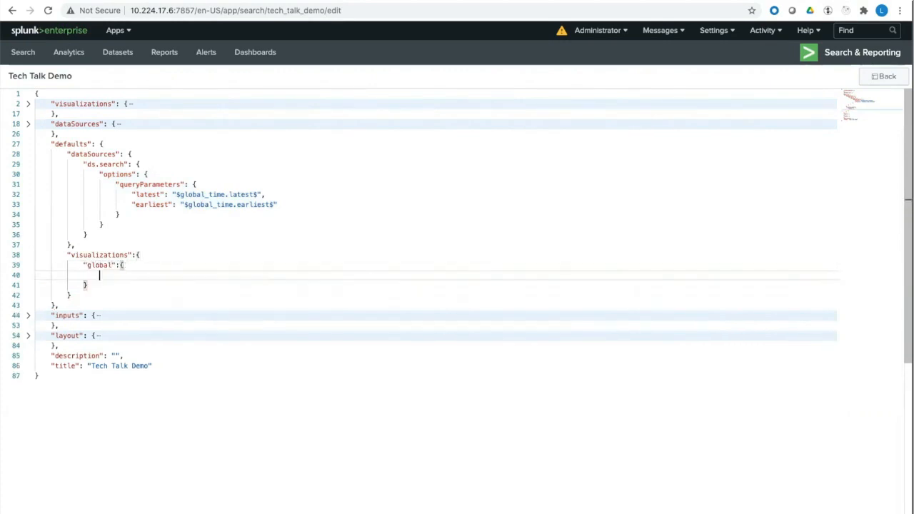
text("showLast")
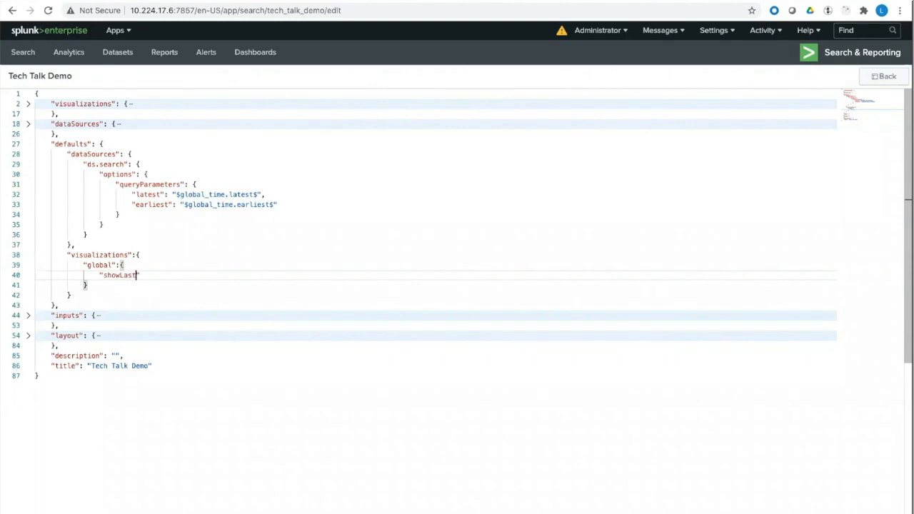
text(Updated":)
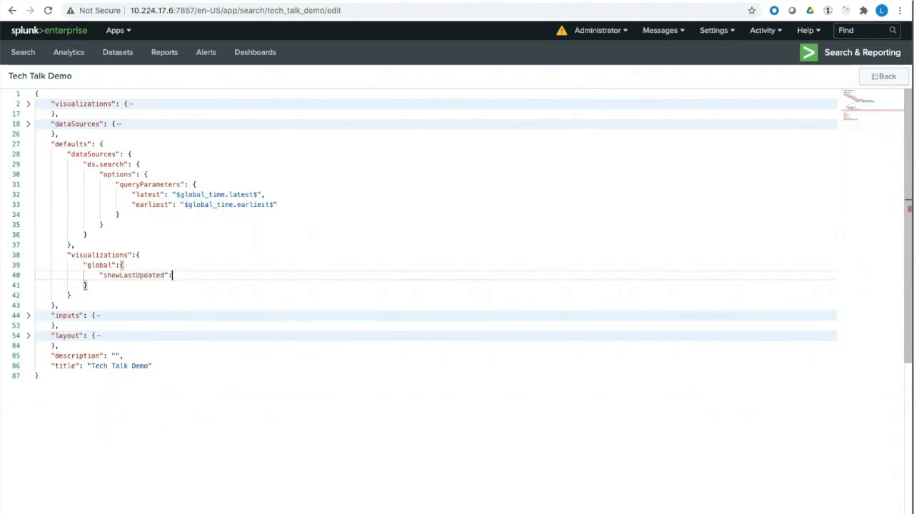
text(true)
click(435, 284)
text(,)
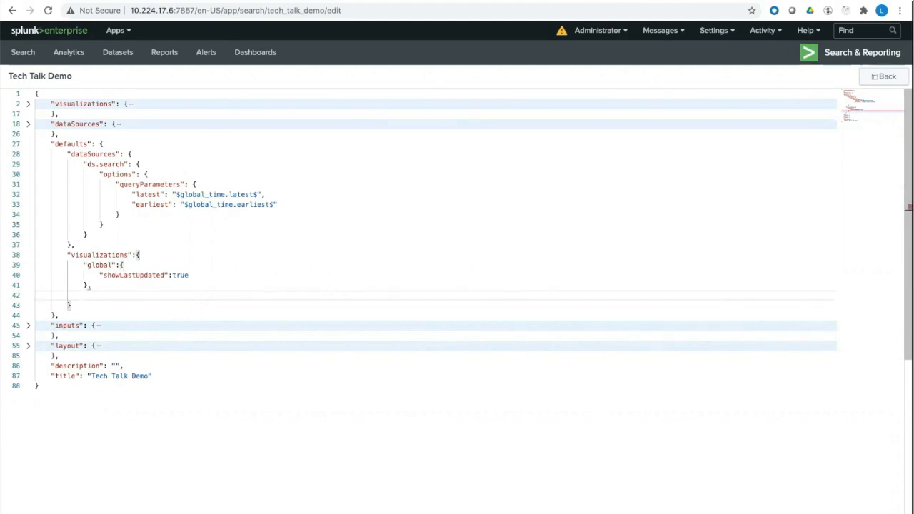
text("splunk.table":{)
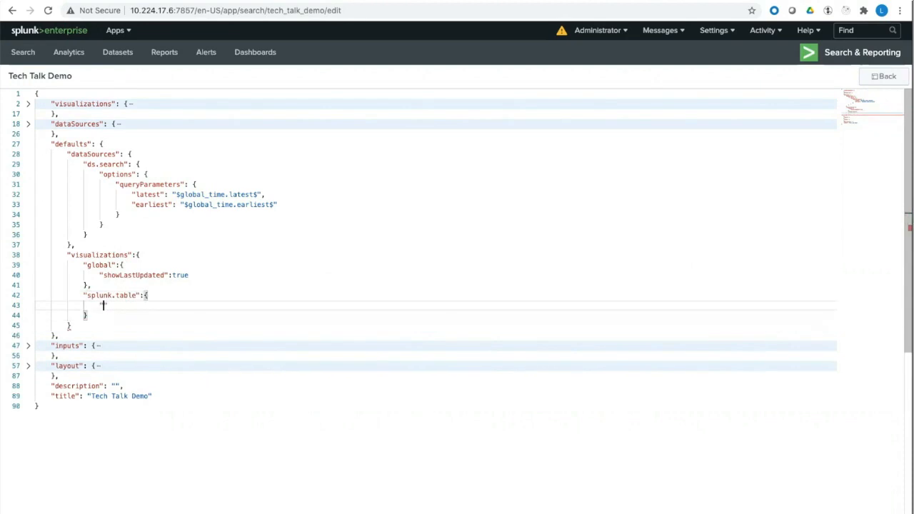
Complete the splunk.table default with "showLastUpdated": false
text(showLastUpdat)
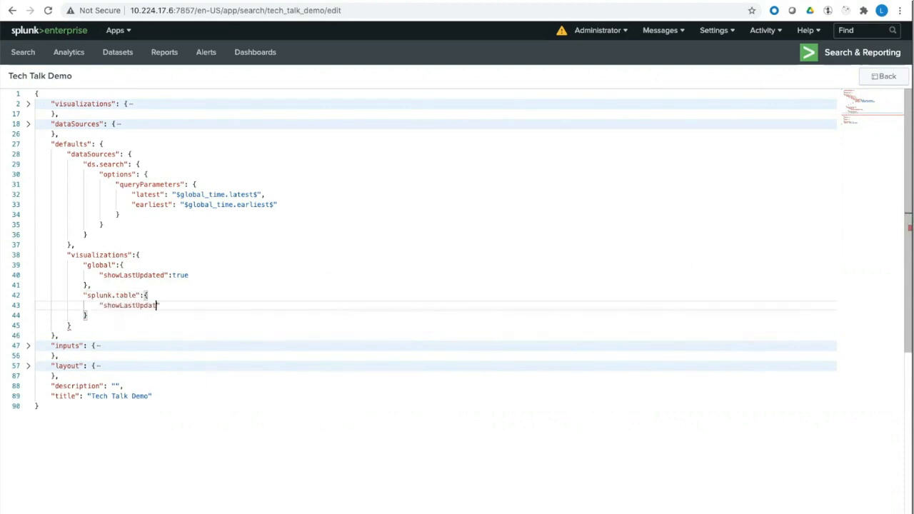
text(ed":)
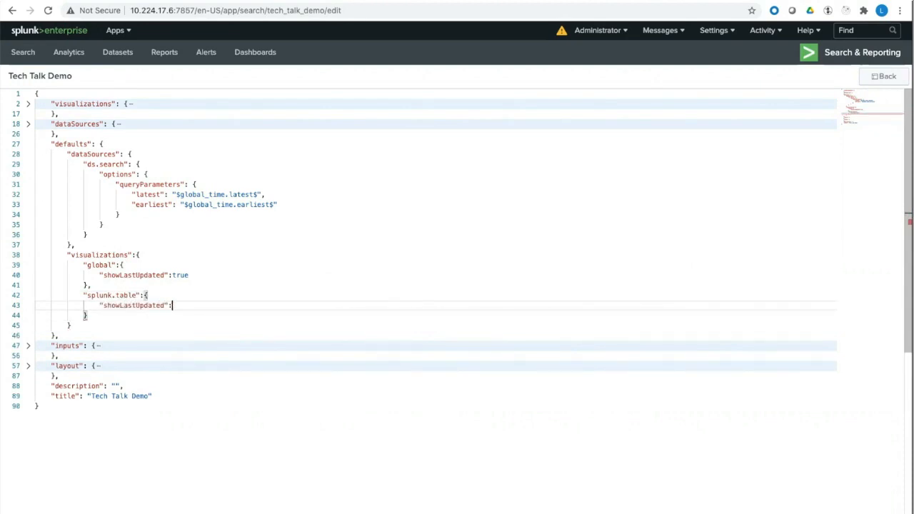
text(false)
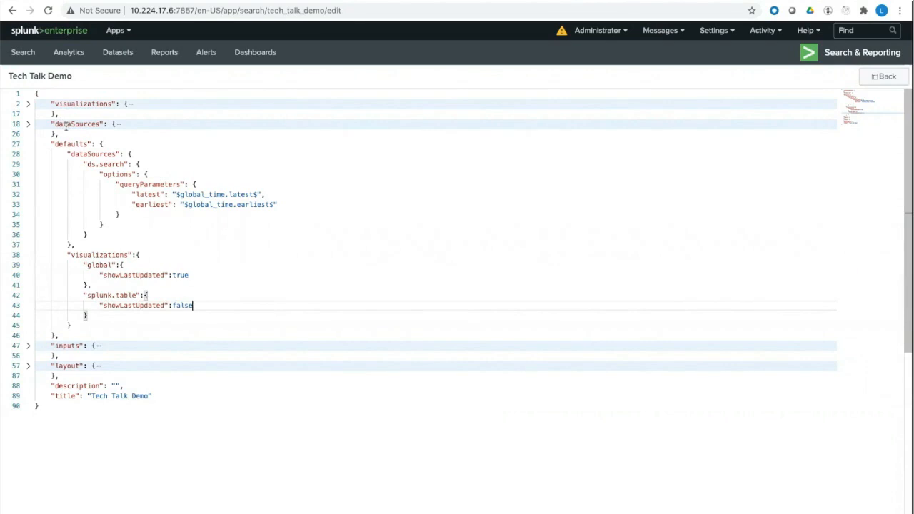
click(28, 123)
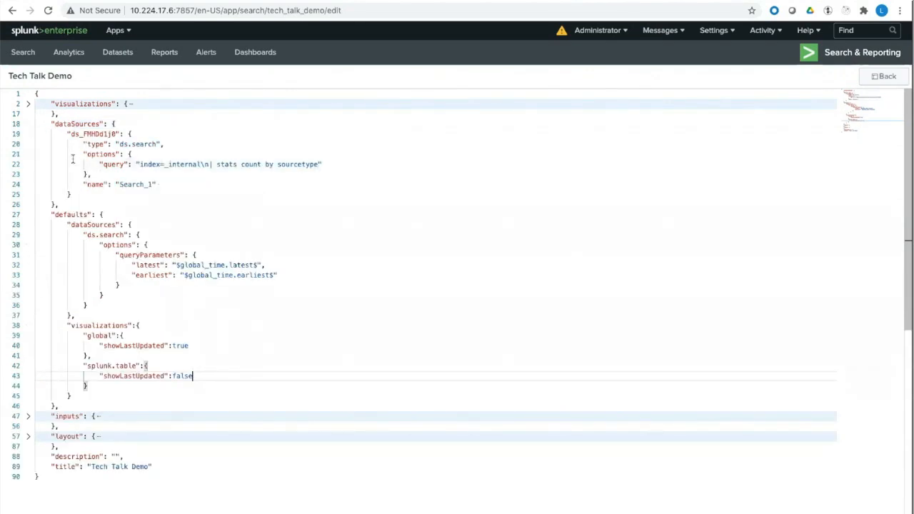
mouse_move(192, 302)
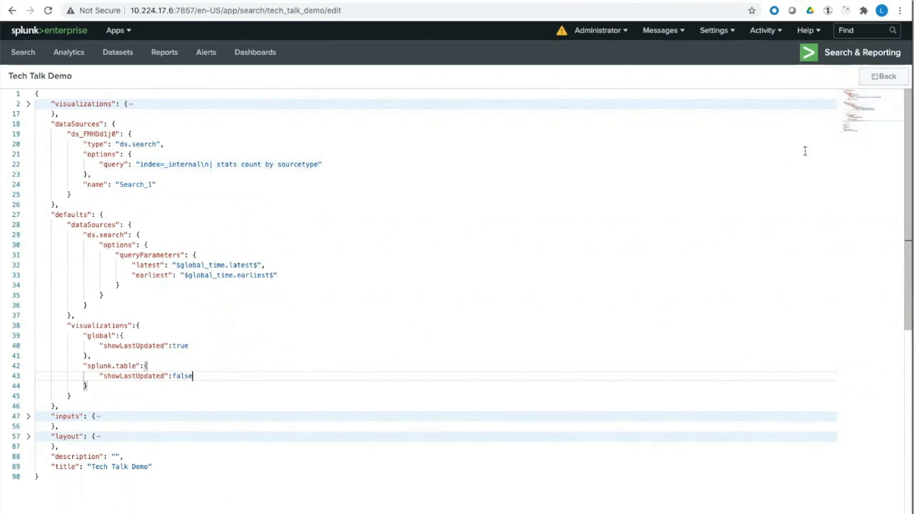
Return to the visual editor, save Tech Talk Demo, and go to the Dashboards list
click(882, 75)
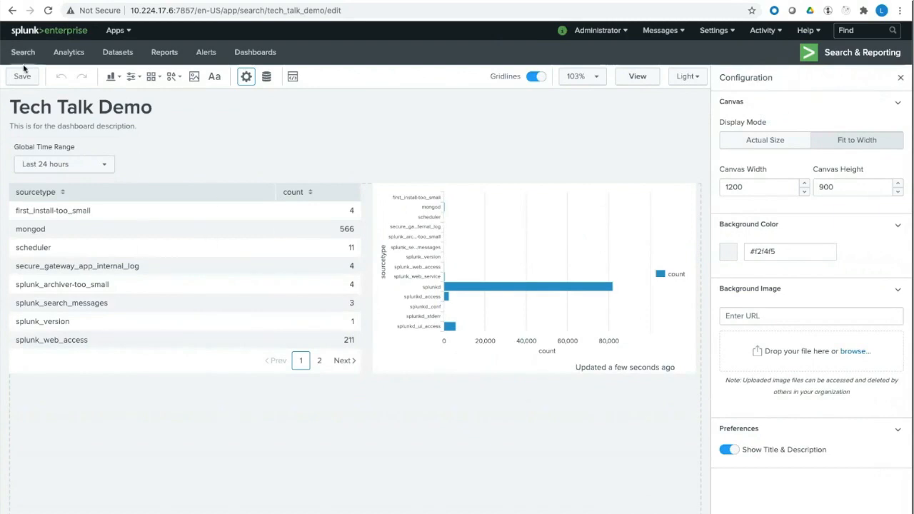
click(254, 51)
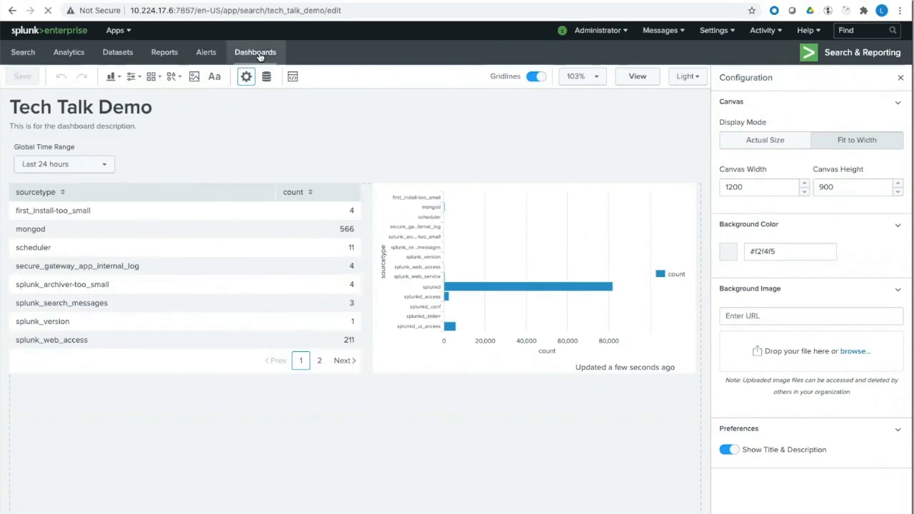
click(254, 51)
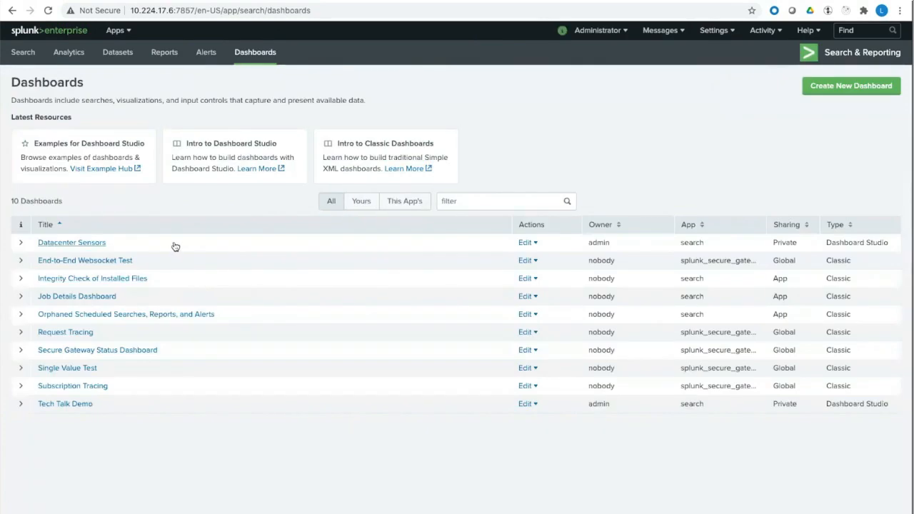
Edit the Datacenter Sensors dashboard and select the rack 1A single value on the heatmap
click(71, 243)
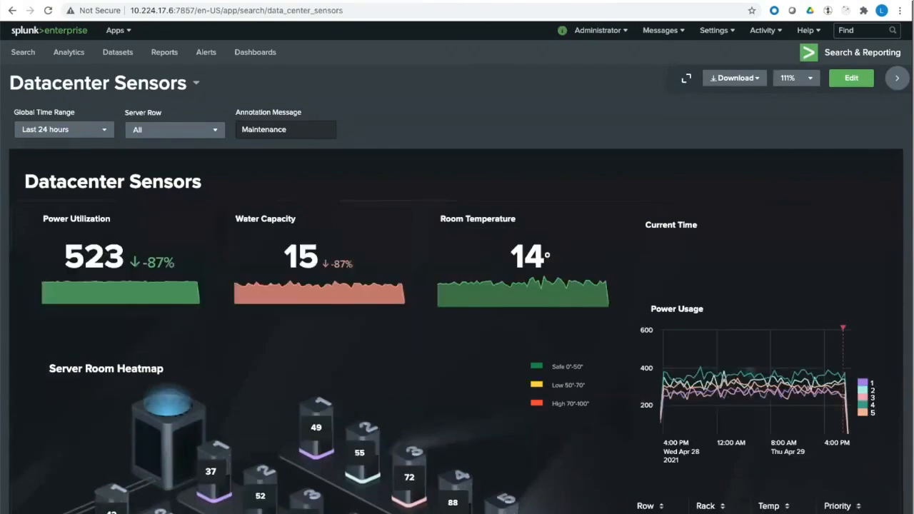
click(851, 77)
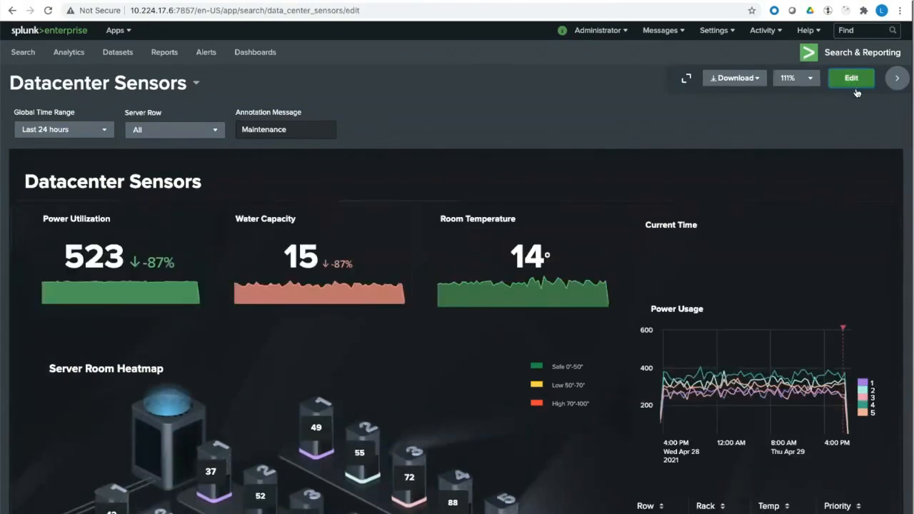
click(851, 77)
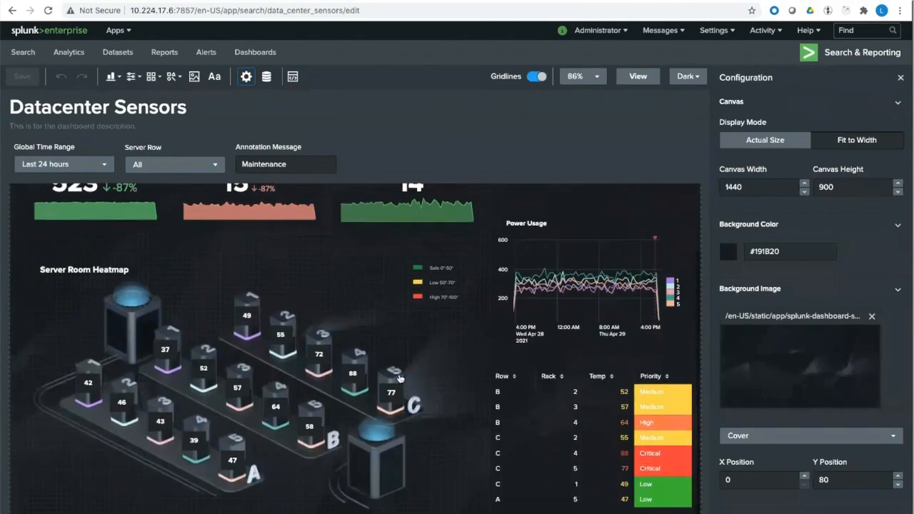
mouse_move(85, 391)
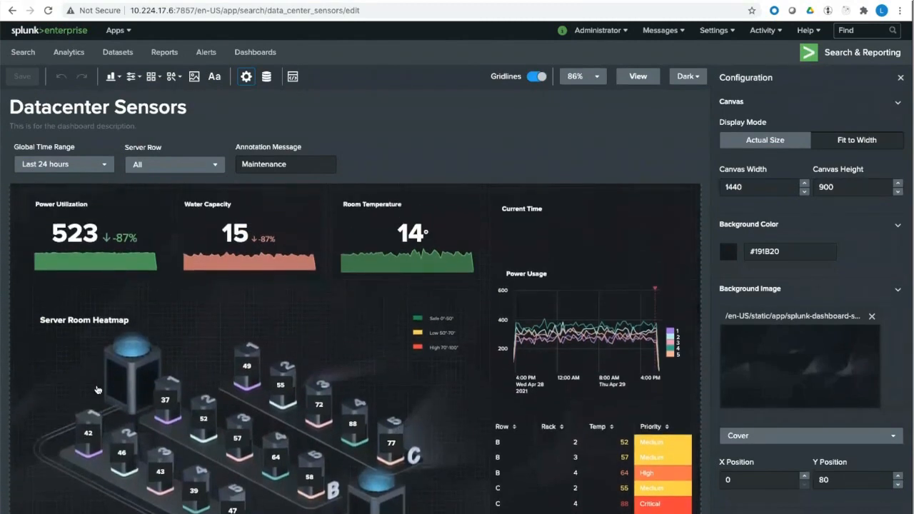
mouse_move(105, 394)
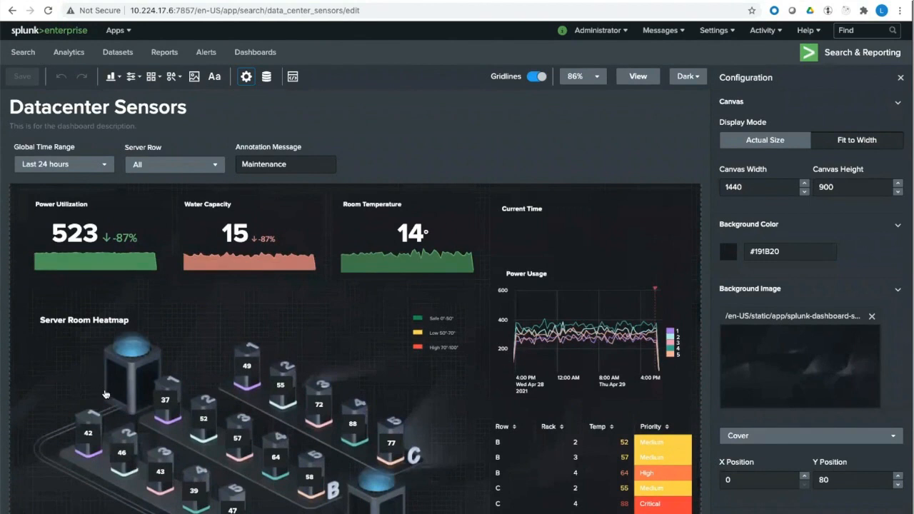
scroll(down, 3)
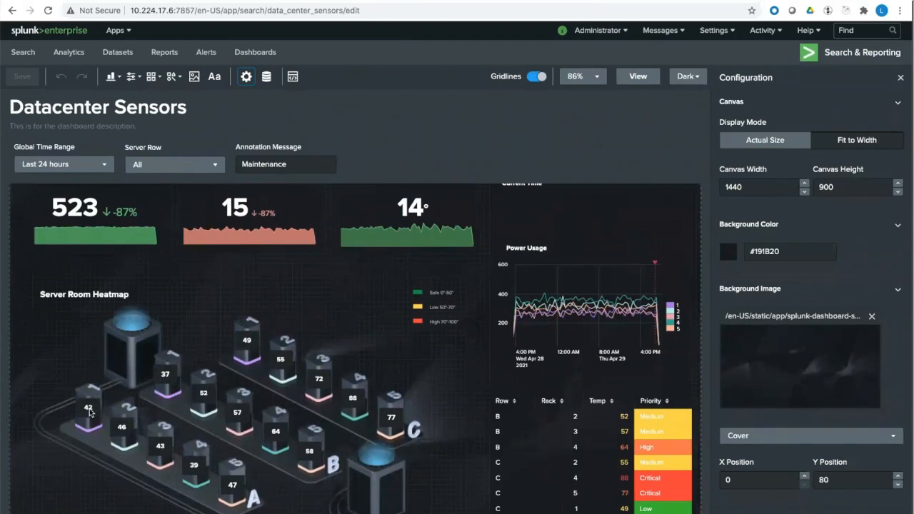
scroll(down, 3)
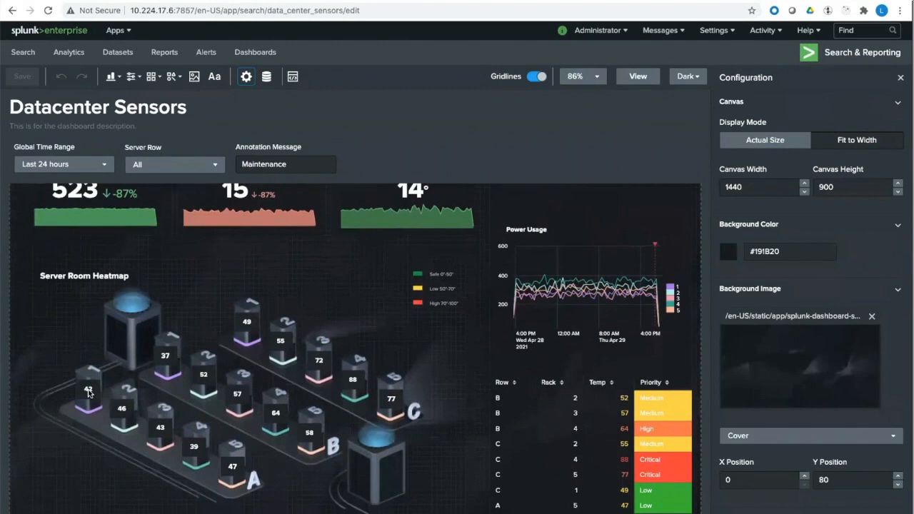
click(89, 388)
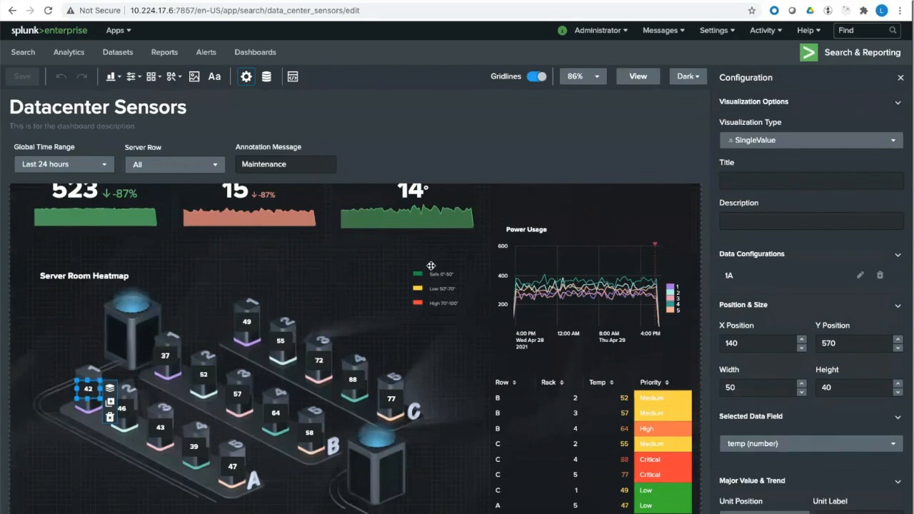
mouse_move(420, 298)
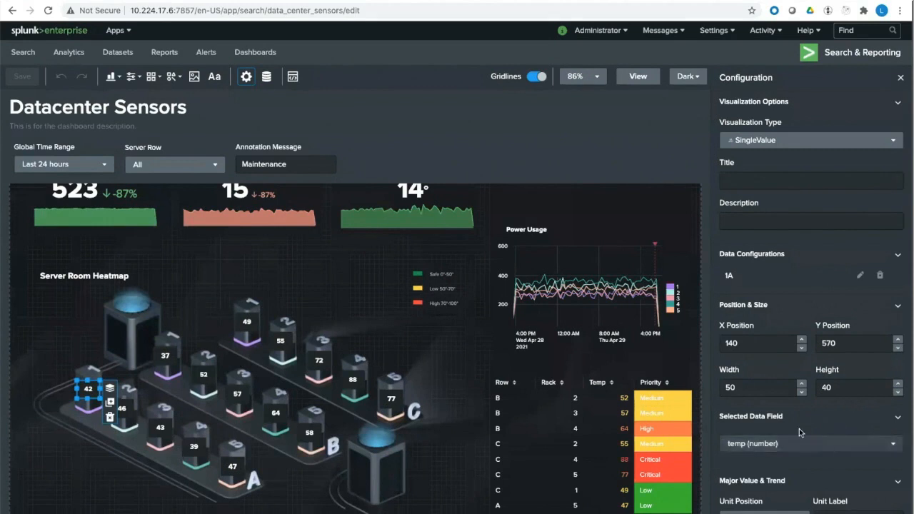
Set the rack 1A single value's Dynamic Elements coloring to Background
scroll(down, 3)
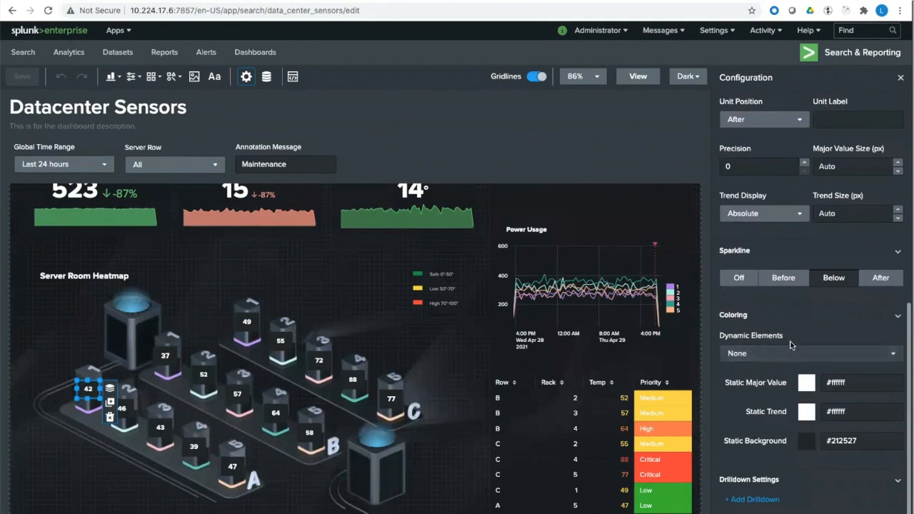
click(808, 353)
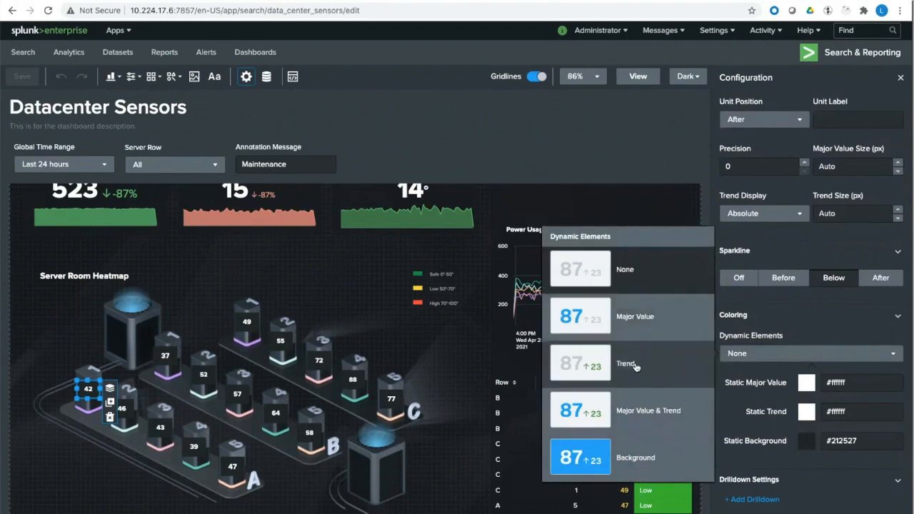
mouse_move(657, 421)
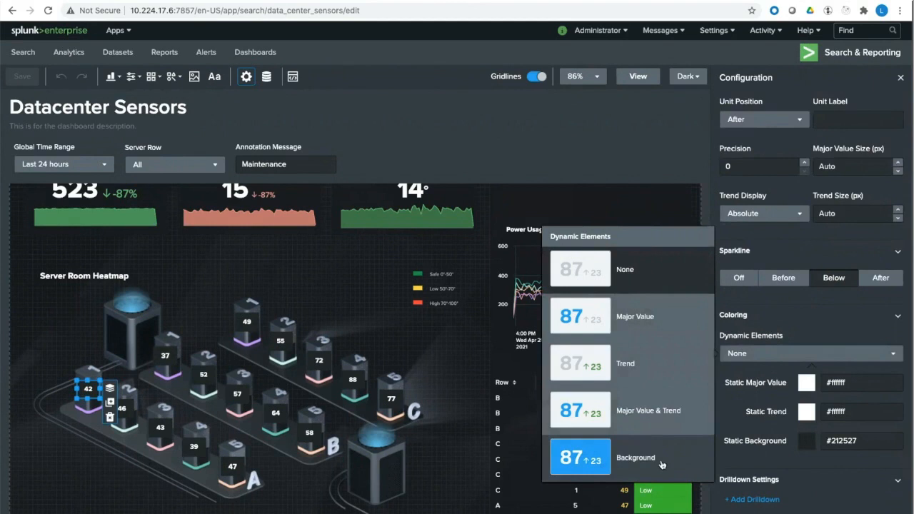
click(634, 457)
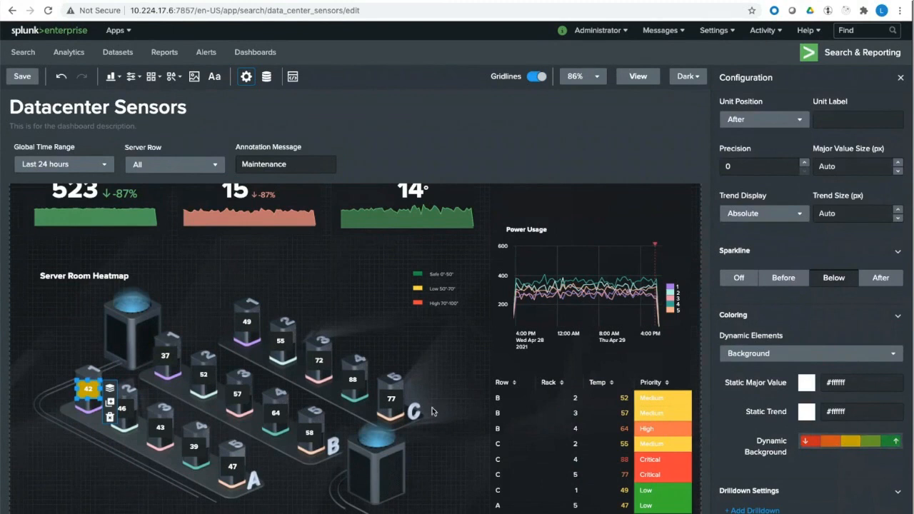
mouse_move(423, 294)
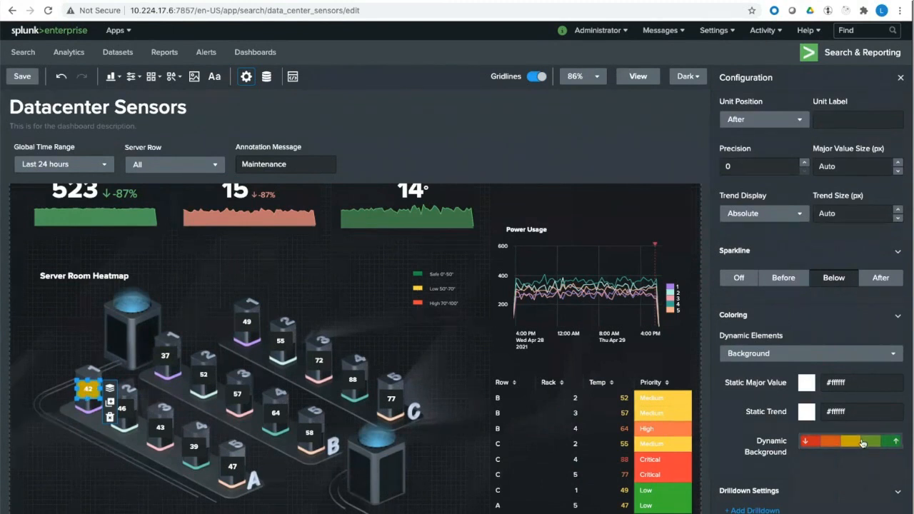
Configure the dynamic background ranges with a 70 threshold and browse the color palettes
click(849, 439)
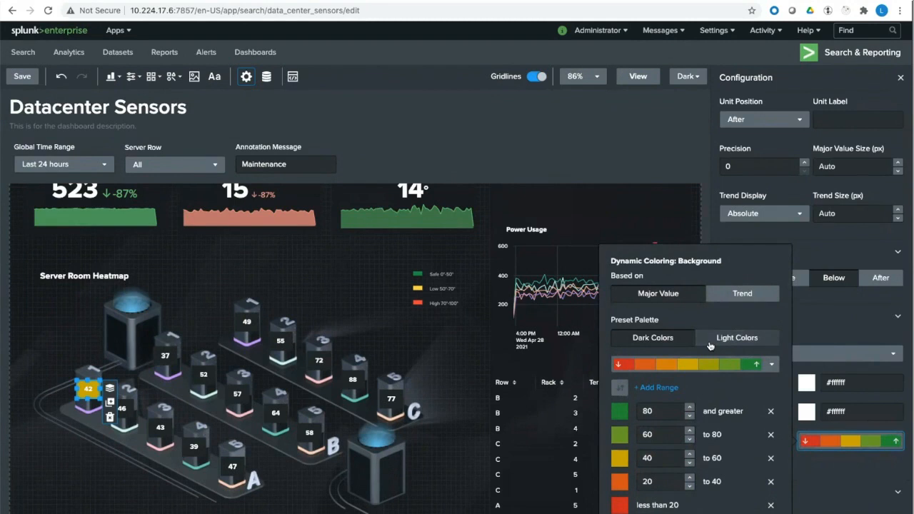
click(736, 337)
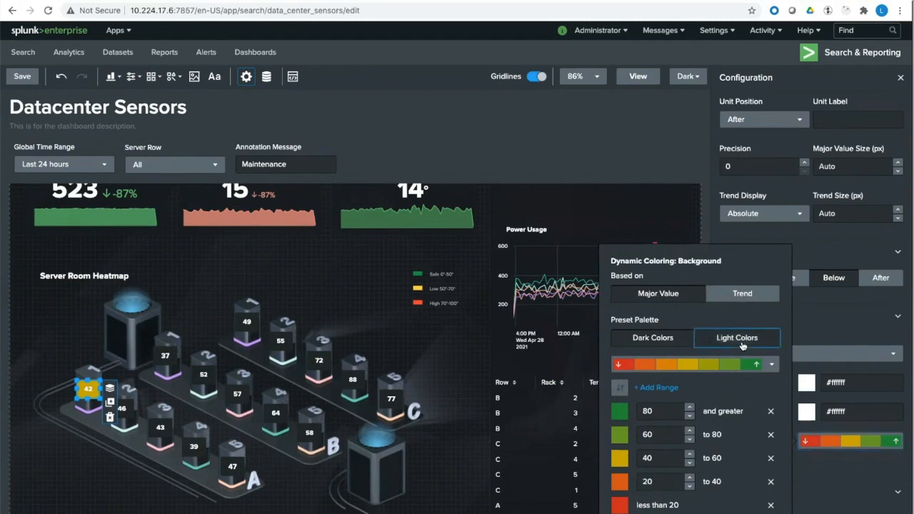
click(737, 337)
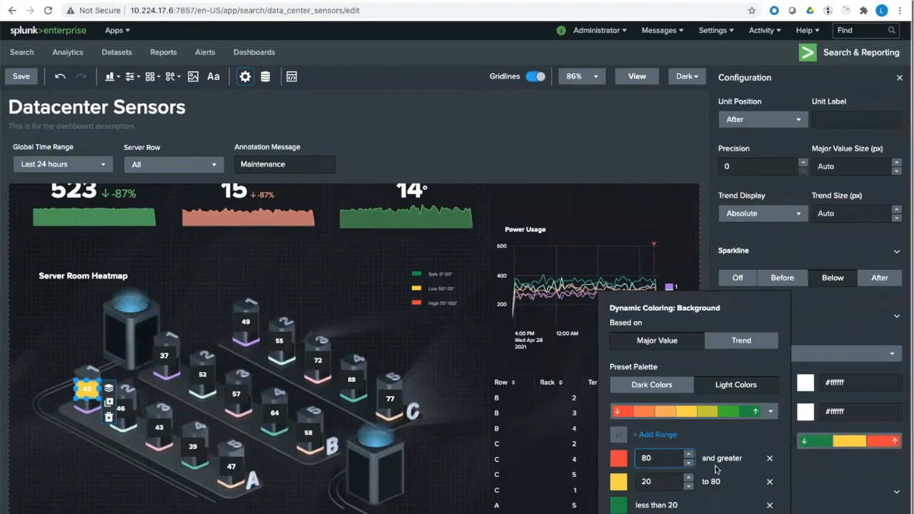
text(70)
click(664, 481)
text(50)
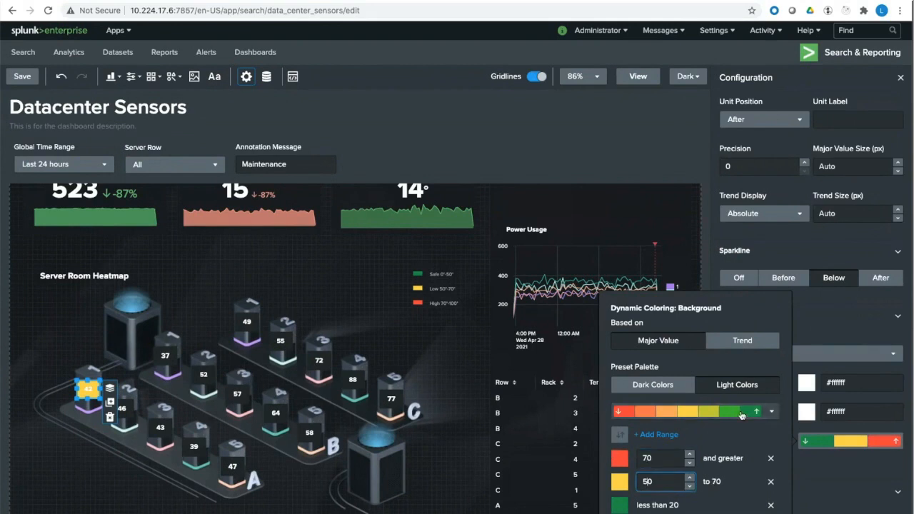
click(771, 411)
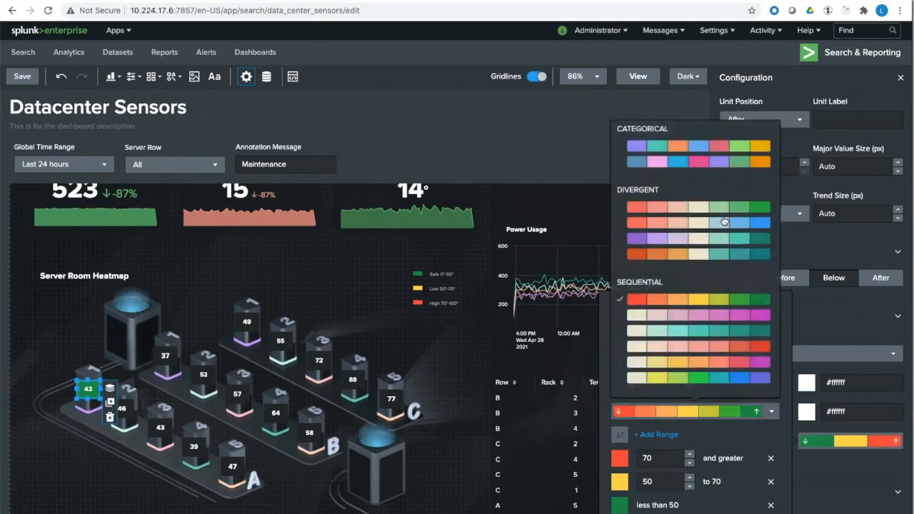
mouse_move(728, 380)
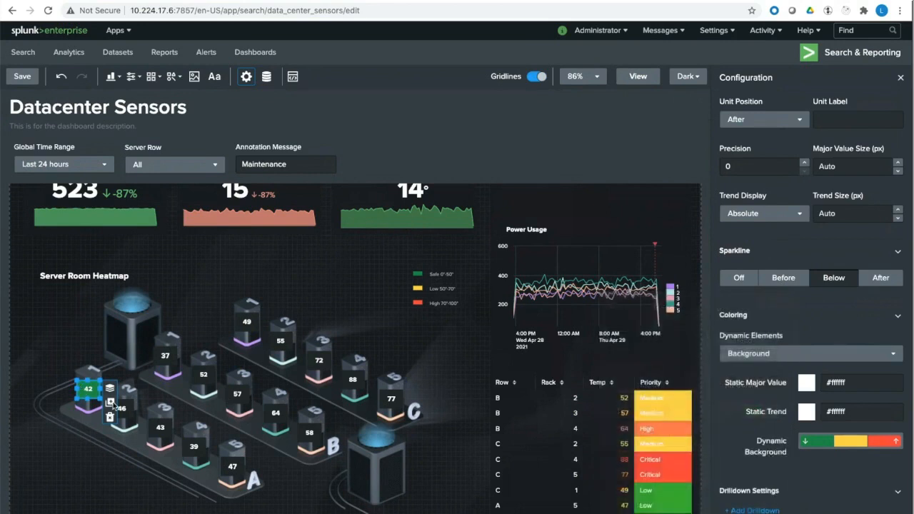
mouse_move(120, 367)
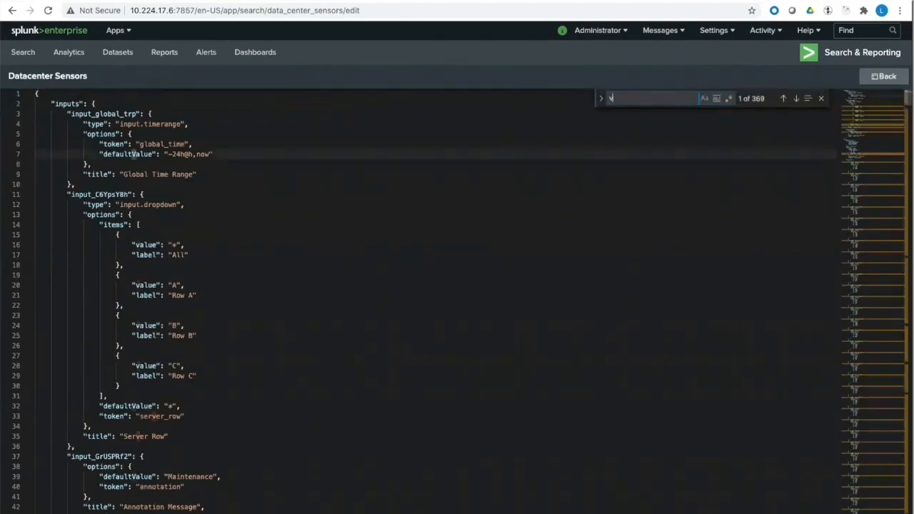
Add a splunk.singlevalue default with backgroundColor rangeValue and backgroundColorEditorConfig context in the source
text(viz_1a)
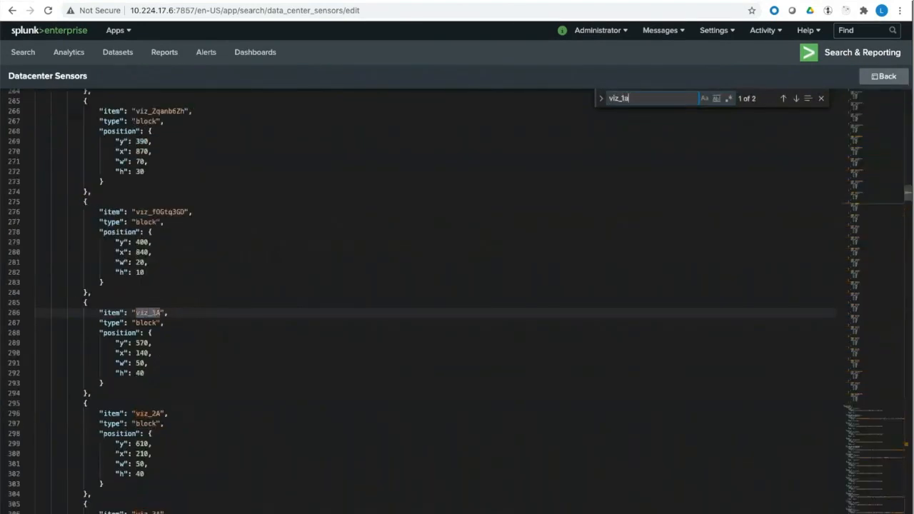
click(796, 97)
text(d)
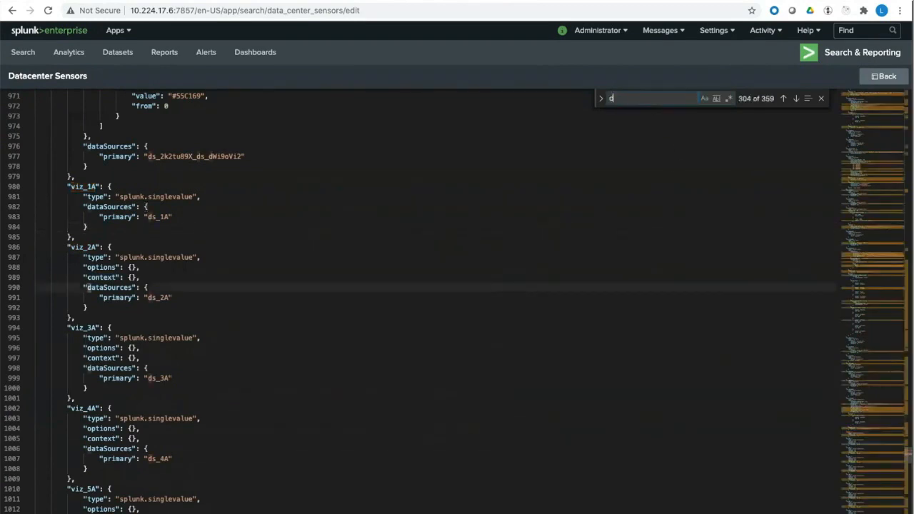
text(efaults)
text("splunk.singl)
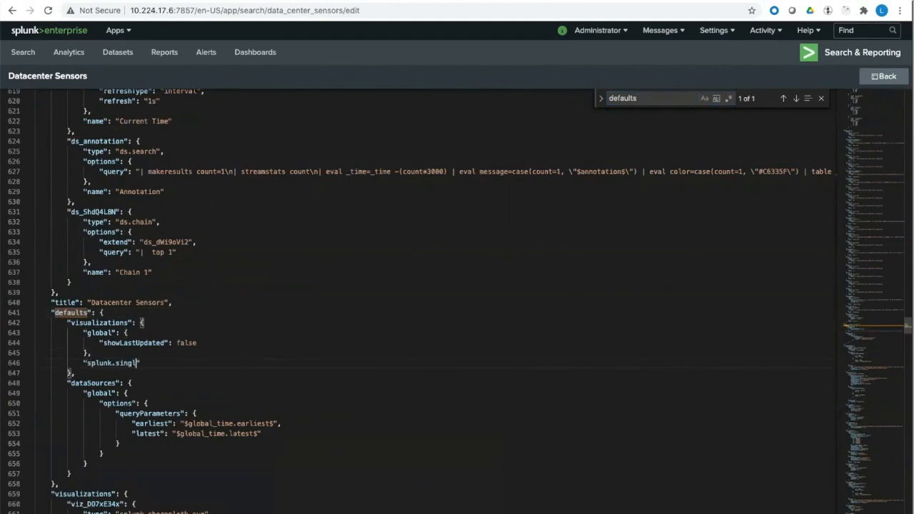
text(evalue)
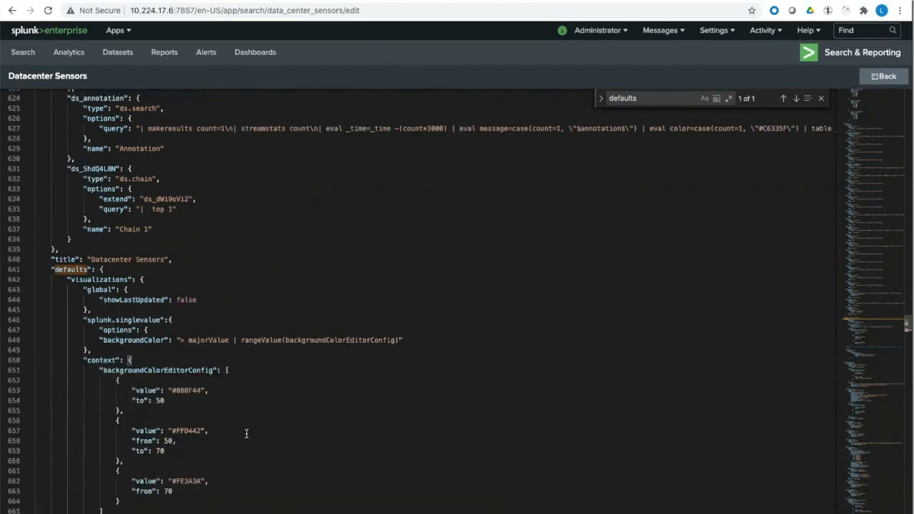
scroll(down, 3)
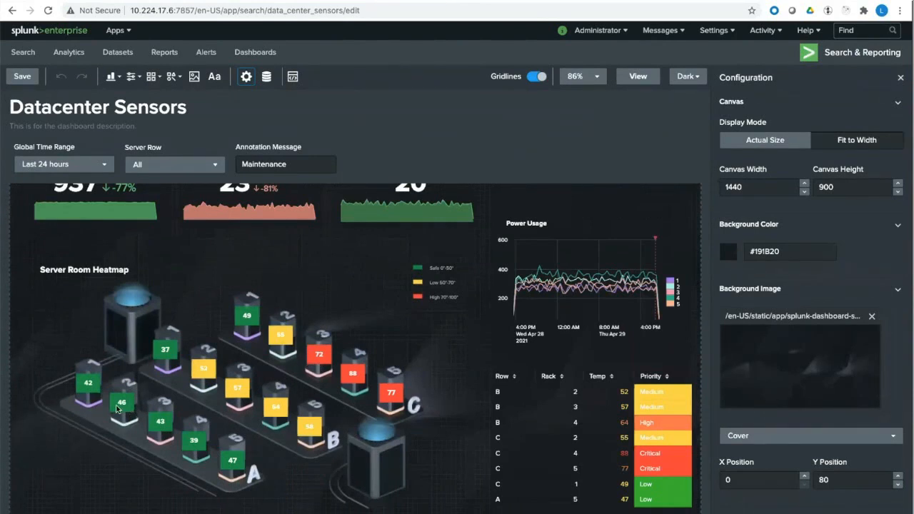
mouse_move(350, 471)
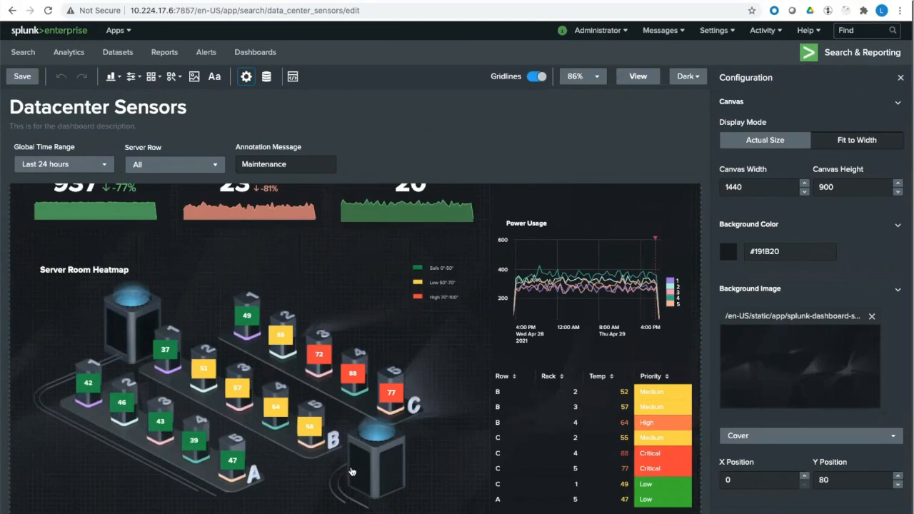
mouse_move(262, 421)
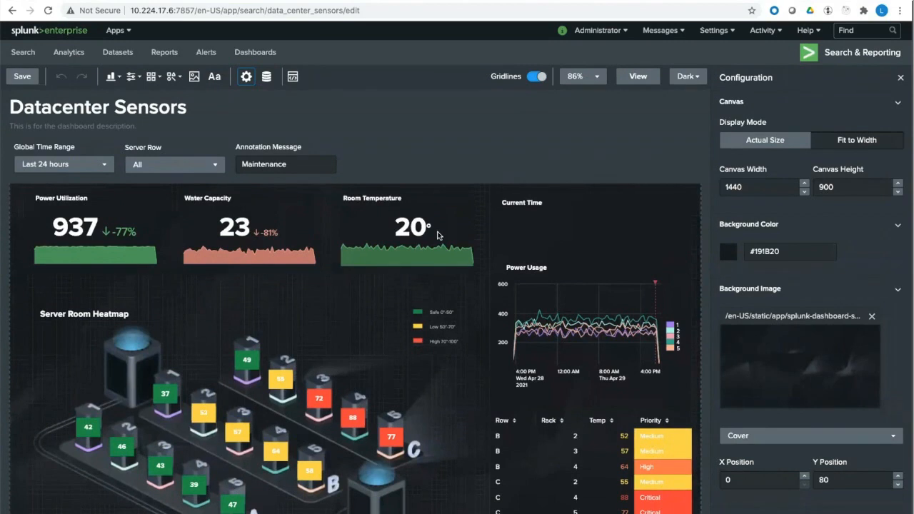
mouse_move(435, 232)
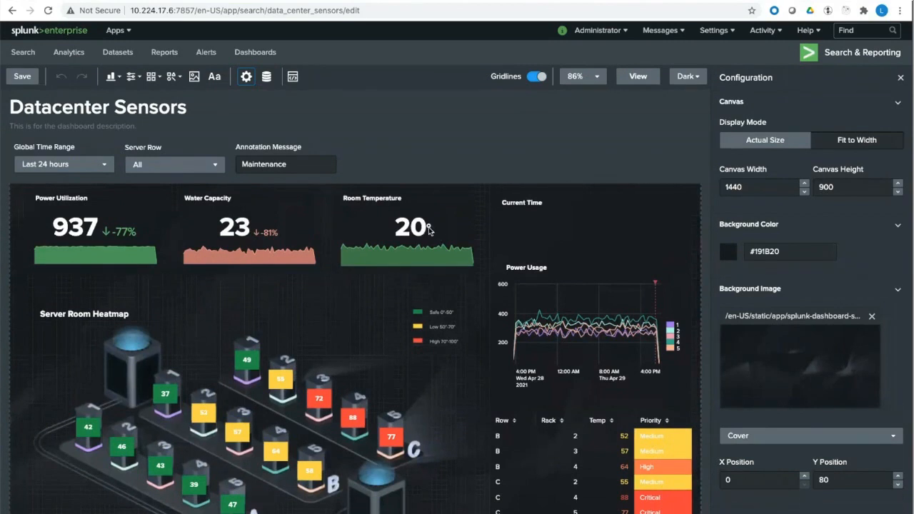
mouse_move(417, 228)
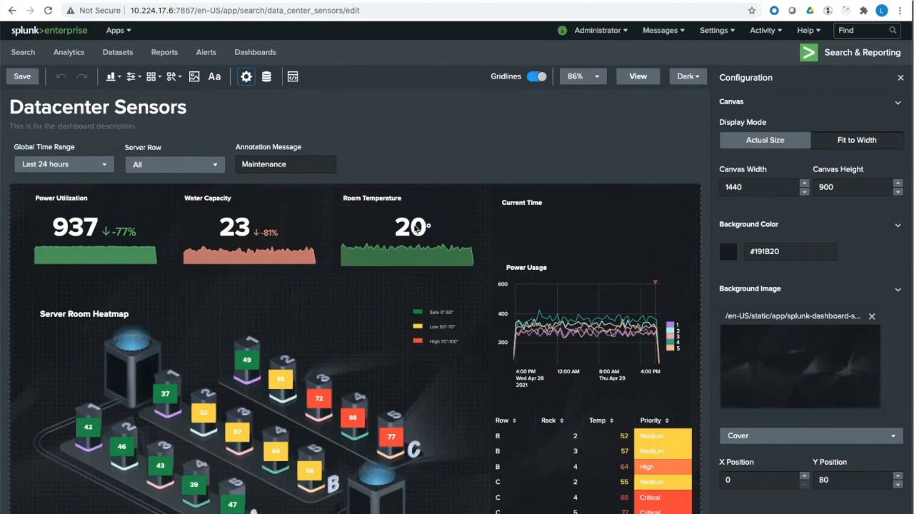
mouse_move(281, 344)
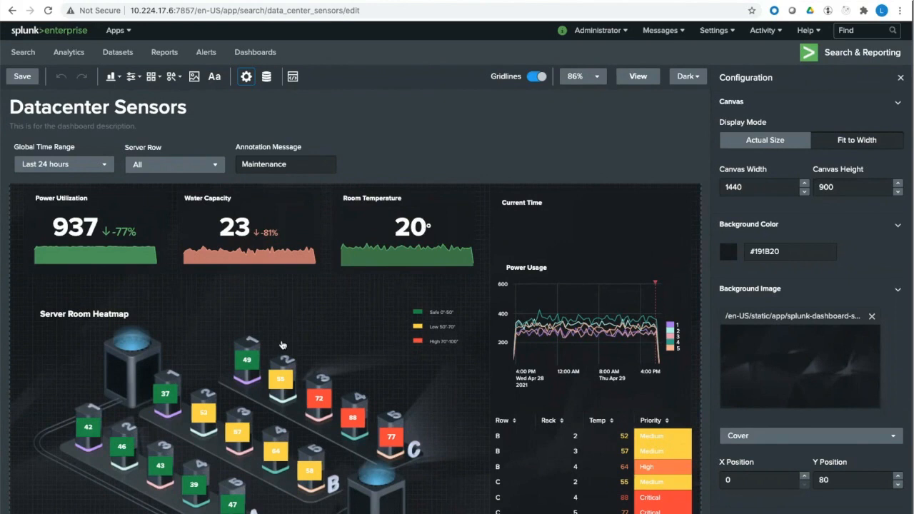
mouse_move(280, 367)
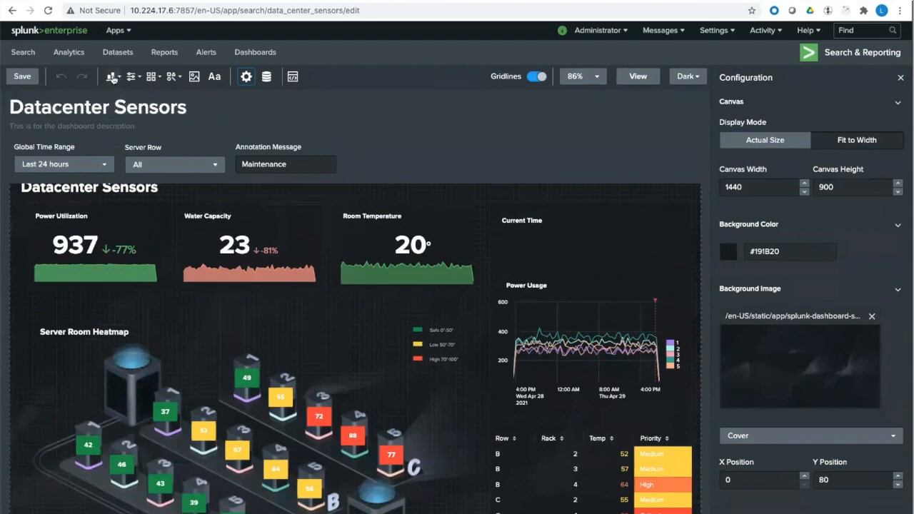
Bring up the list of visualization types to add to the dashboard
click(111, 77)
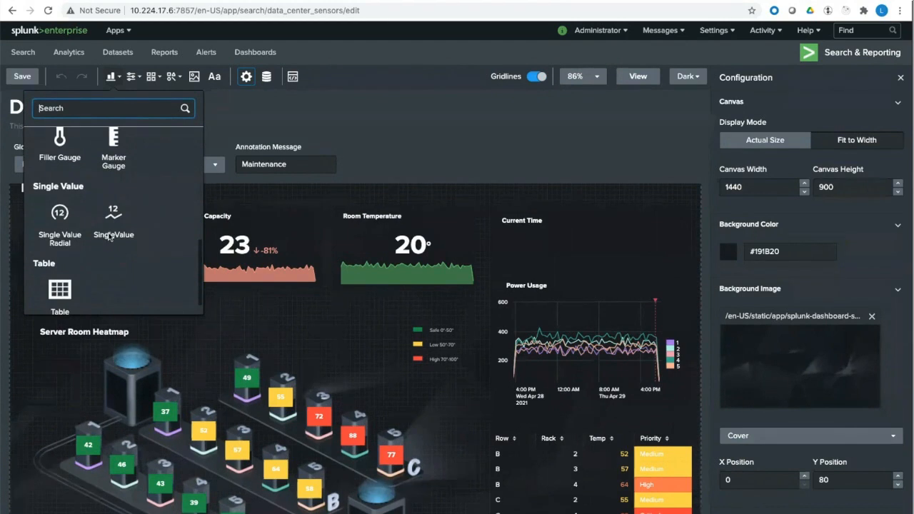
Place a Single Value under Current Time using the Current Time search as its primary data source
click(113, 217)
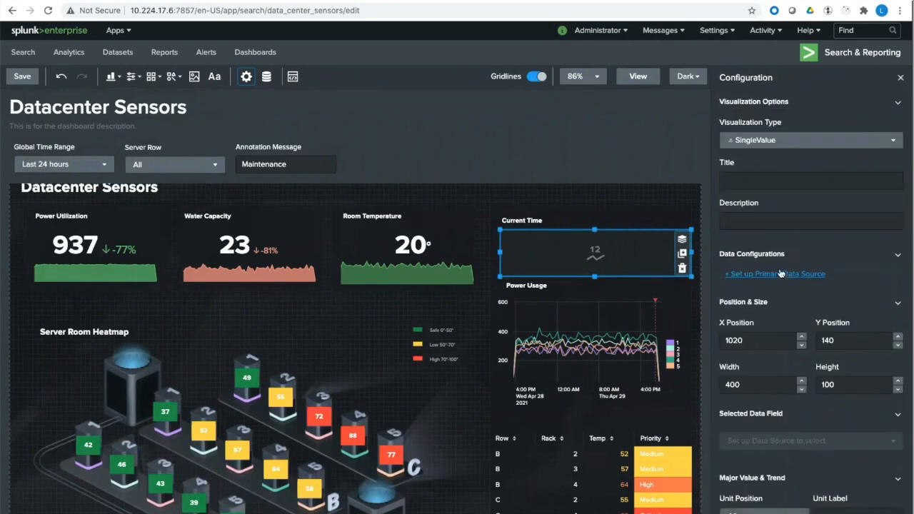
click(774, 274)
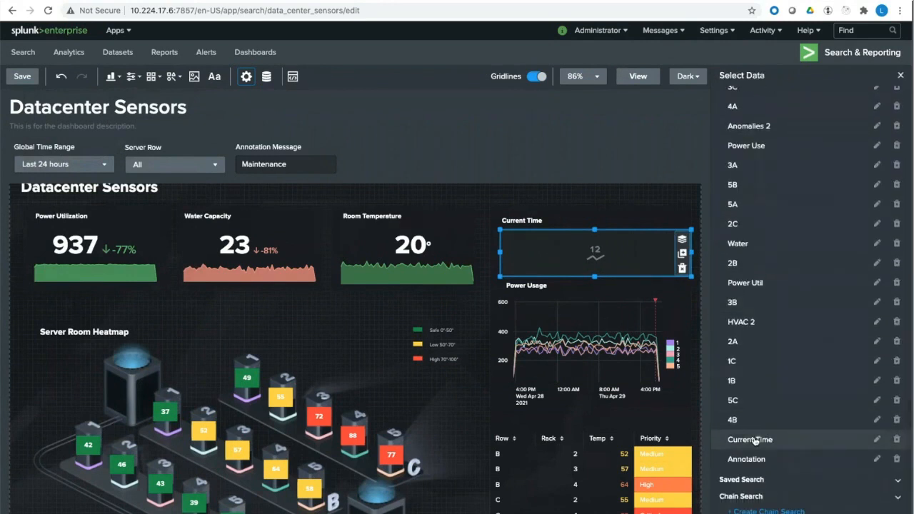
click(750, 439)
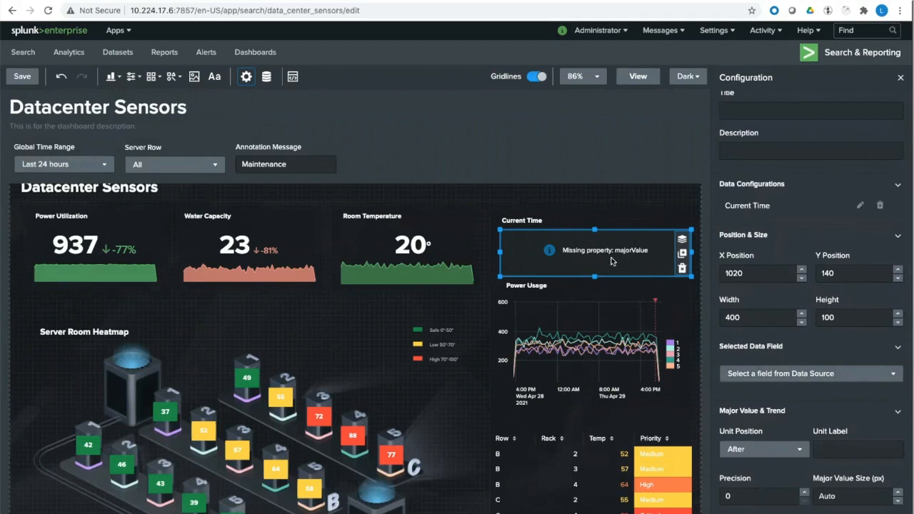
click(807, 374)
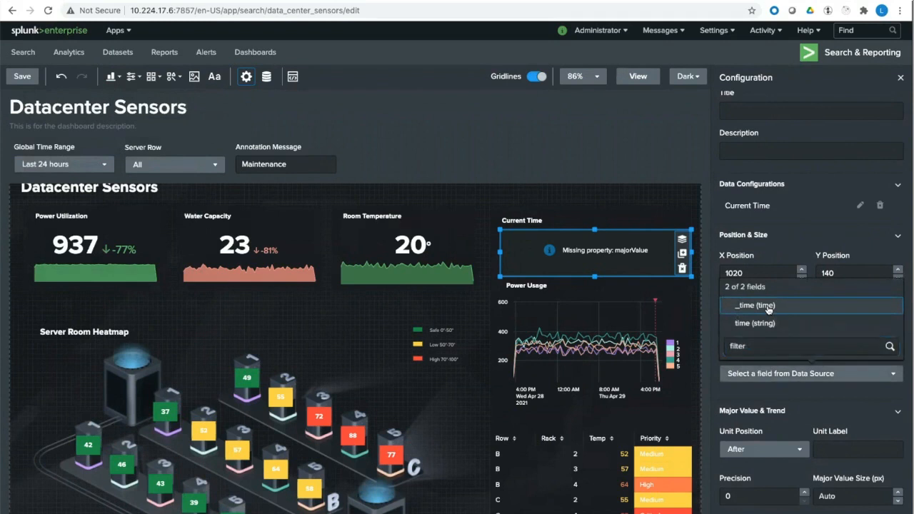
Set the displayed field to _time, then switch it to the time (string) field
click(753, 305)
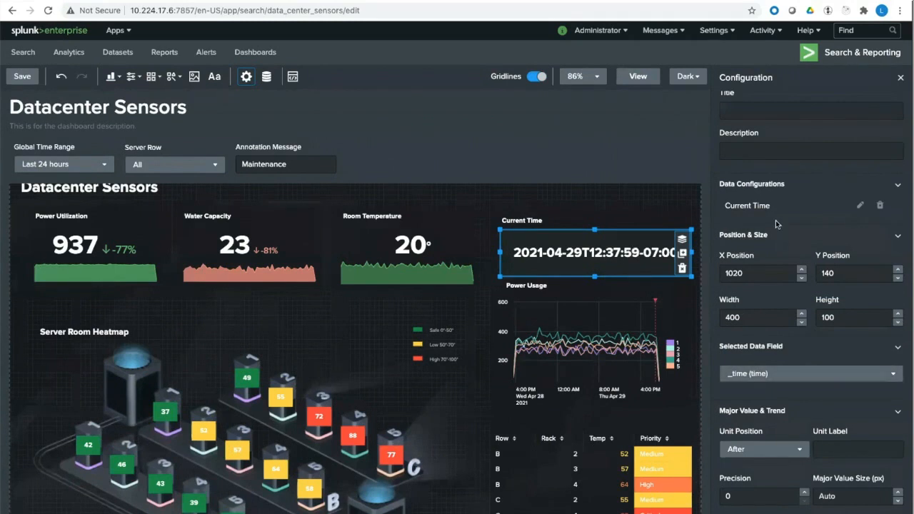
click(860, 206)
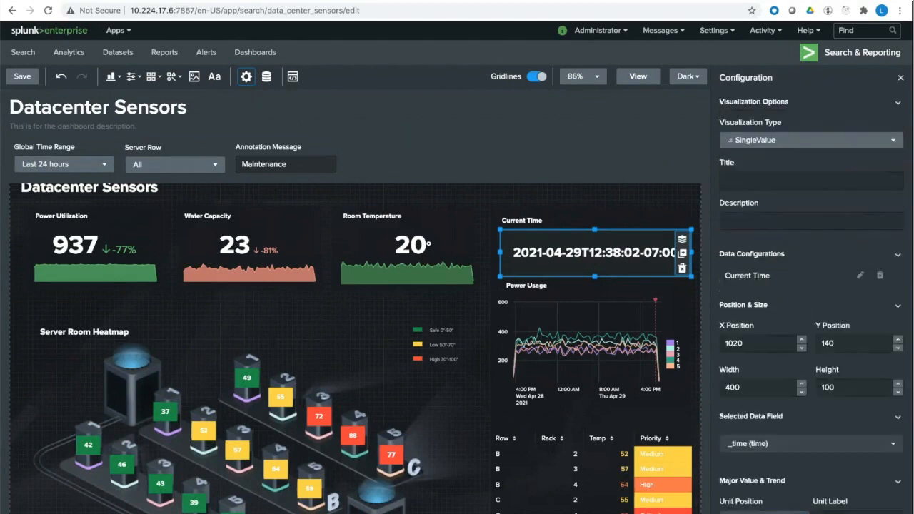
click(808, 443)
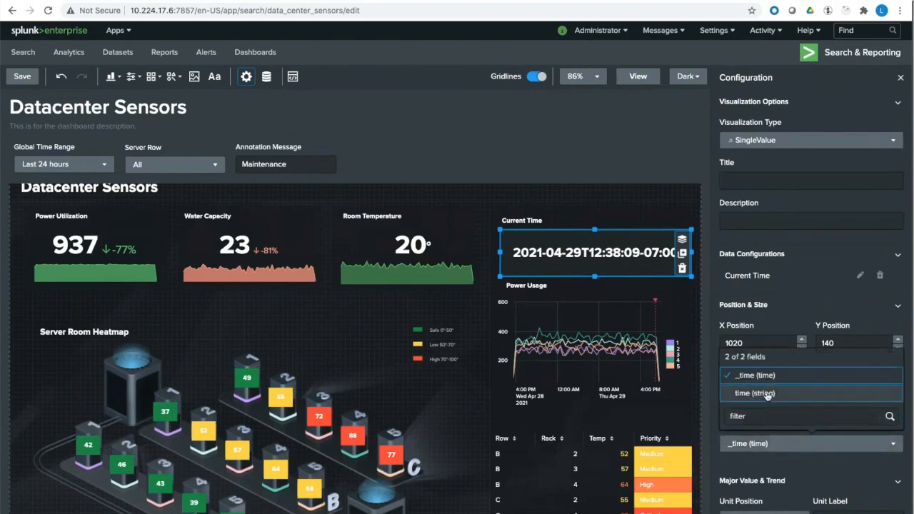
click(753, 392)
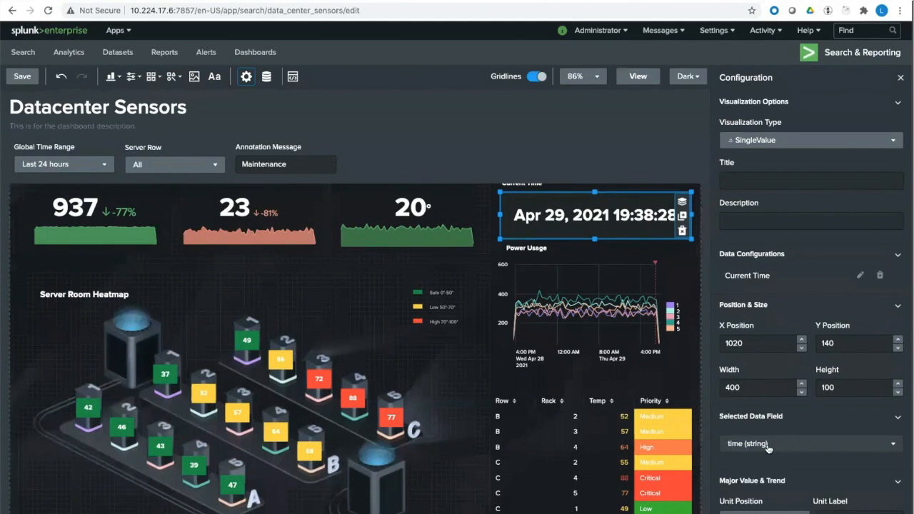
scroll(down, 3)
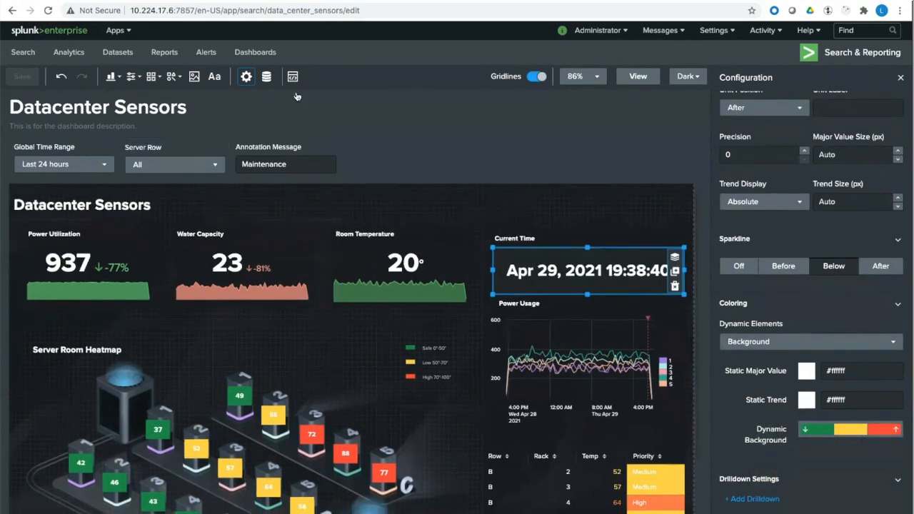
Return to the slide deck and advance past the roadmap slide to Additional Resources
click(254, 51)
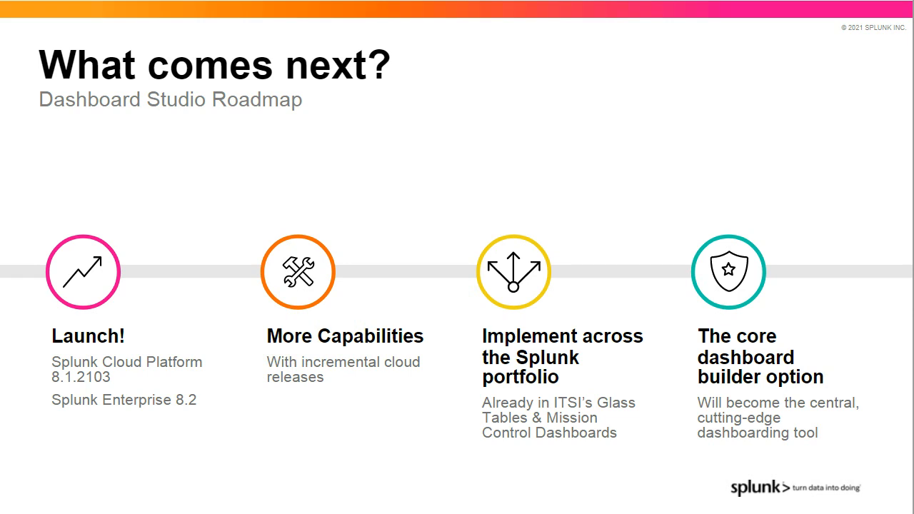
key(right)
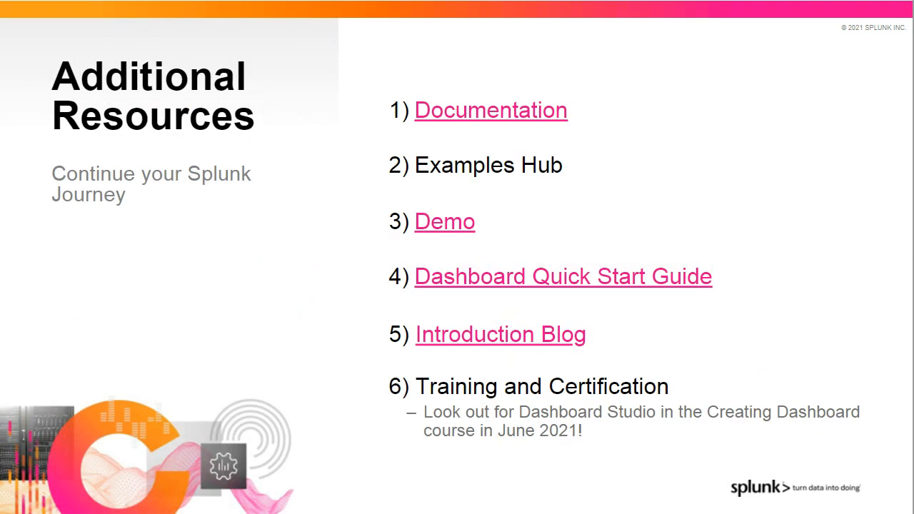